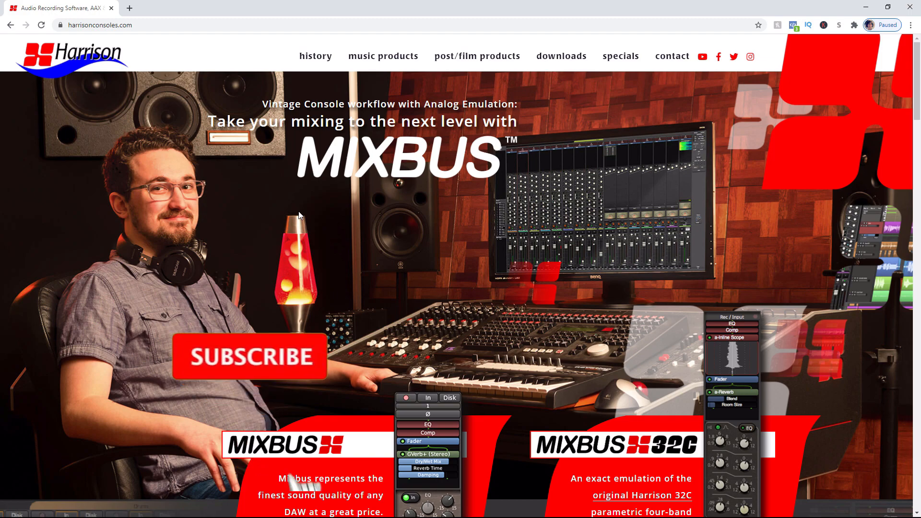
Step: Browse the Harrison music products list down to the Mixbus offer
click(250, 356)
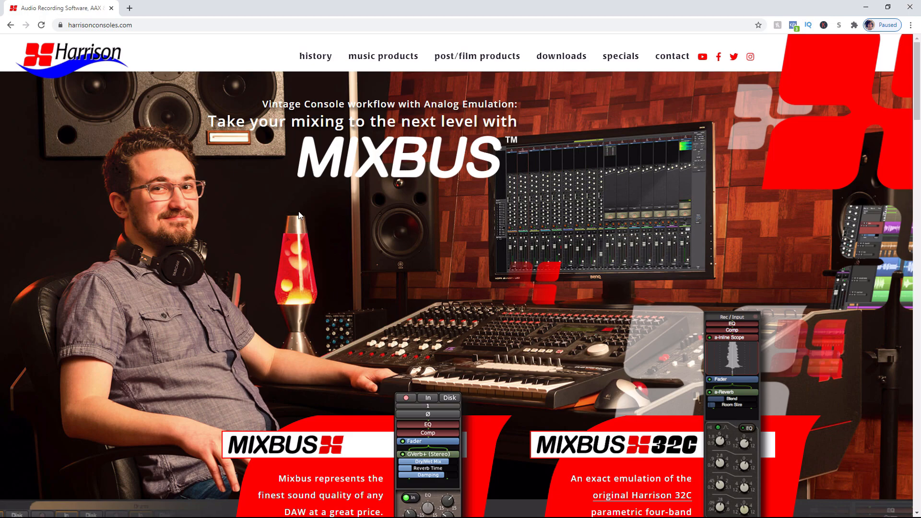
mouse_move(294, 176)
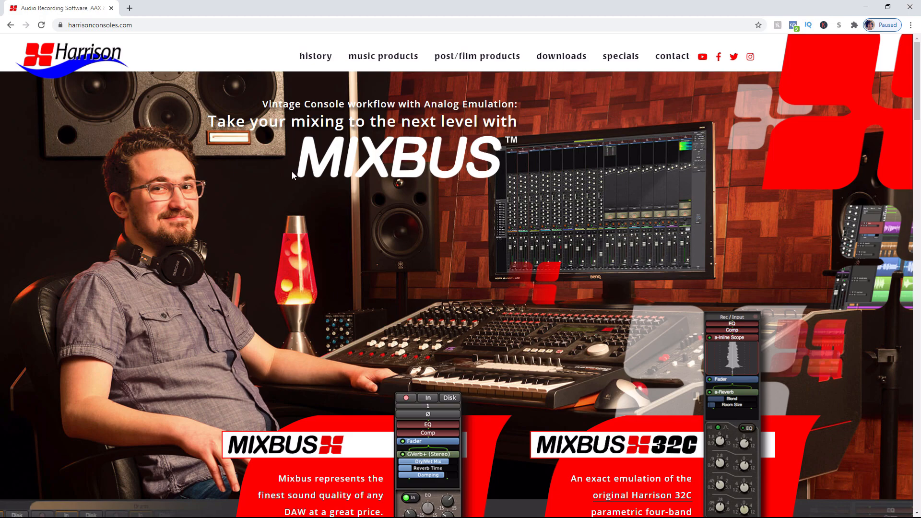
mouse_move(293, 175)
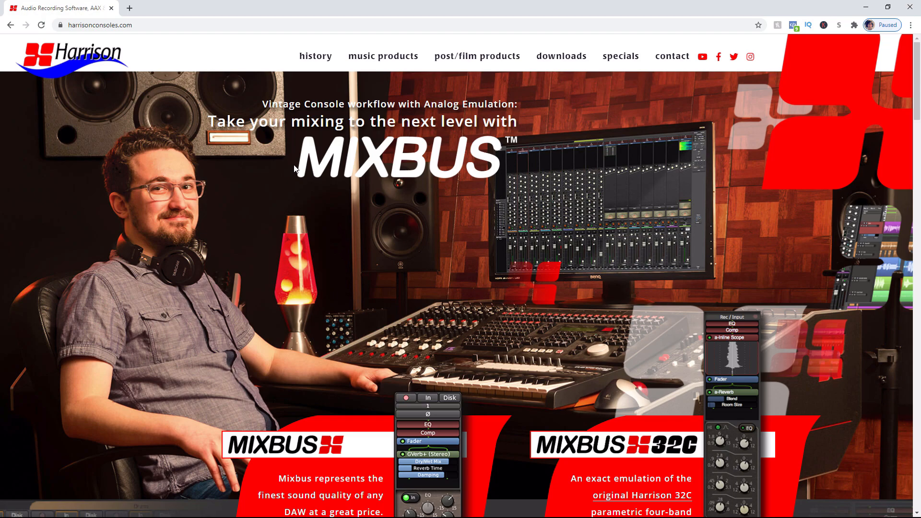
mouse_move(248, 202)
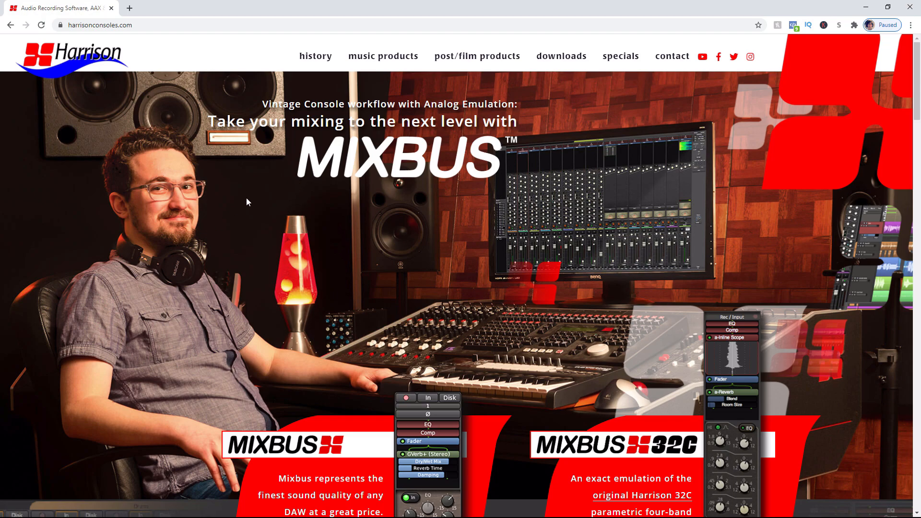
mouse_move(546, 232)
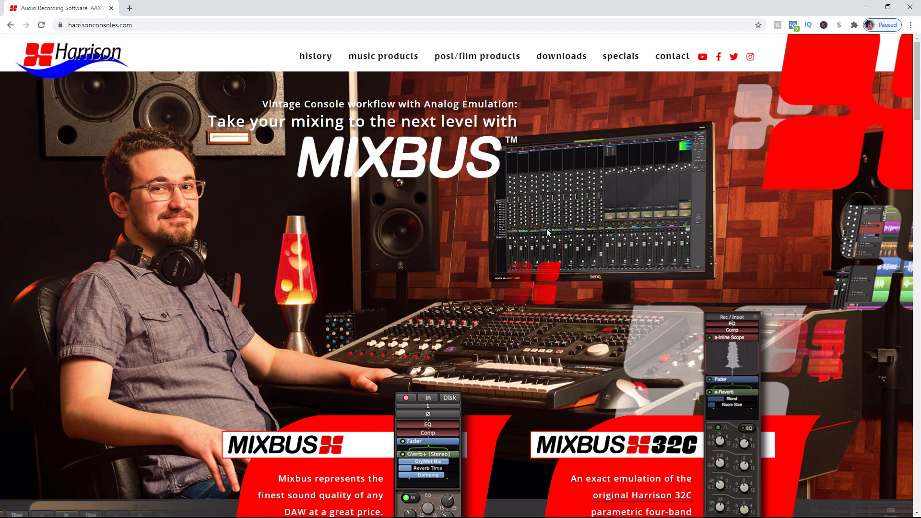
mouse_move(509, 242)
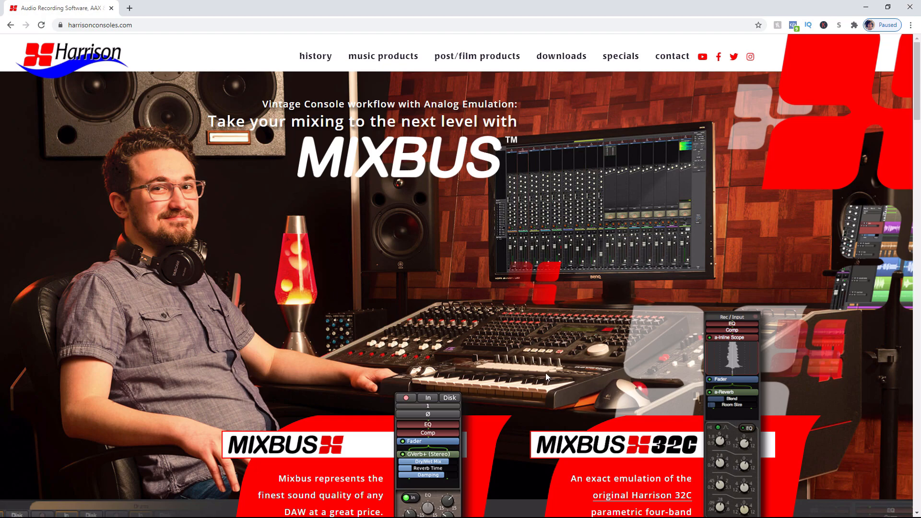
click(383, 56)
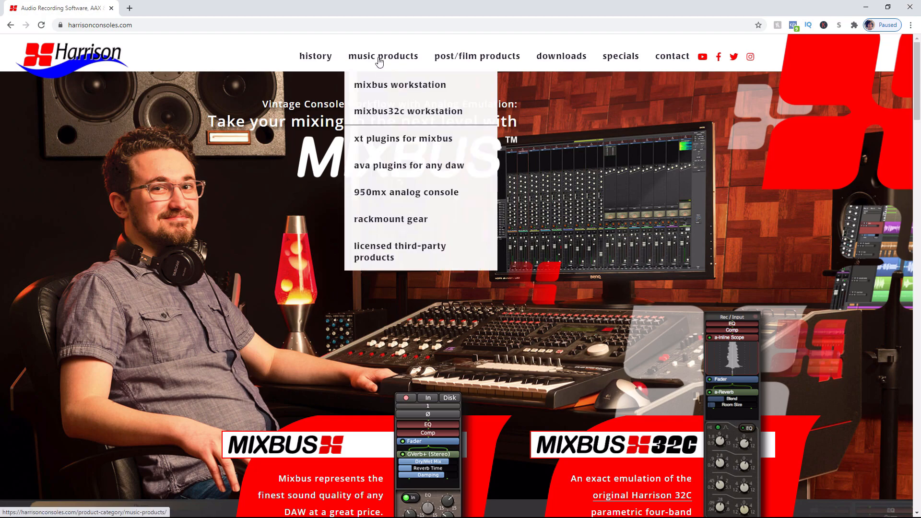
mouse_move(403, 95)
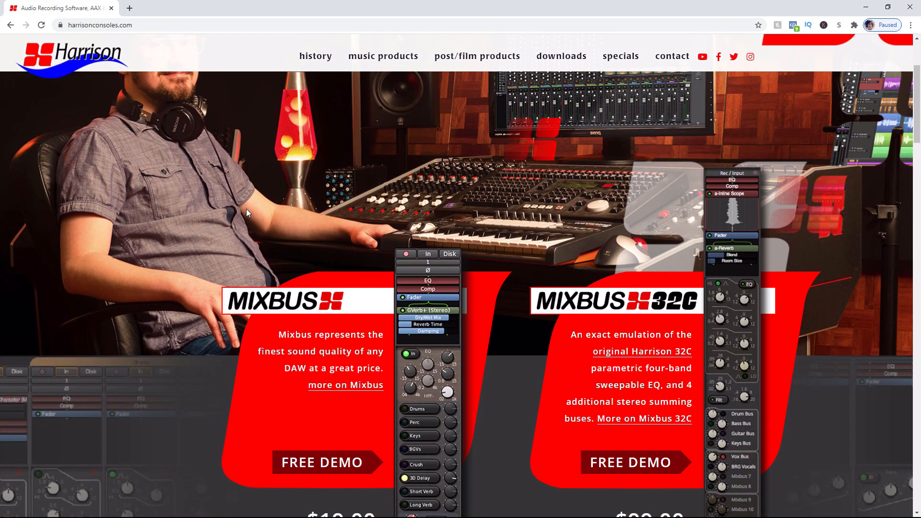
scroll(down, 3)
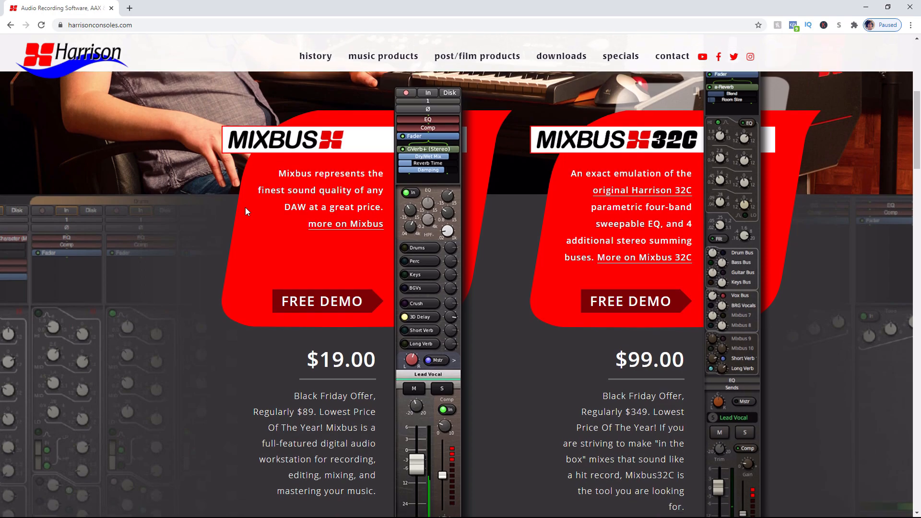
scroll(down, 3)
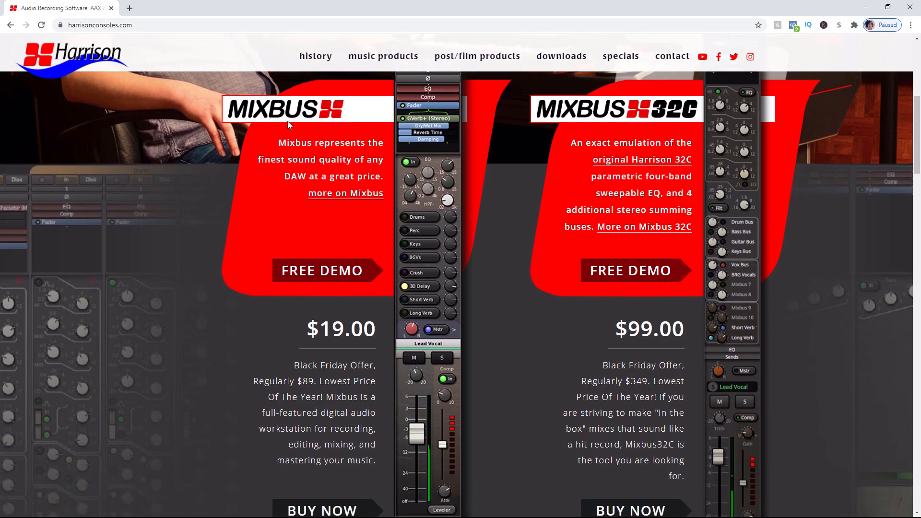
mouse_move(643, 123)
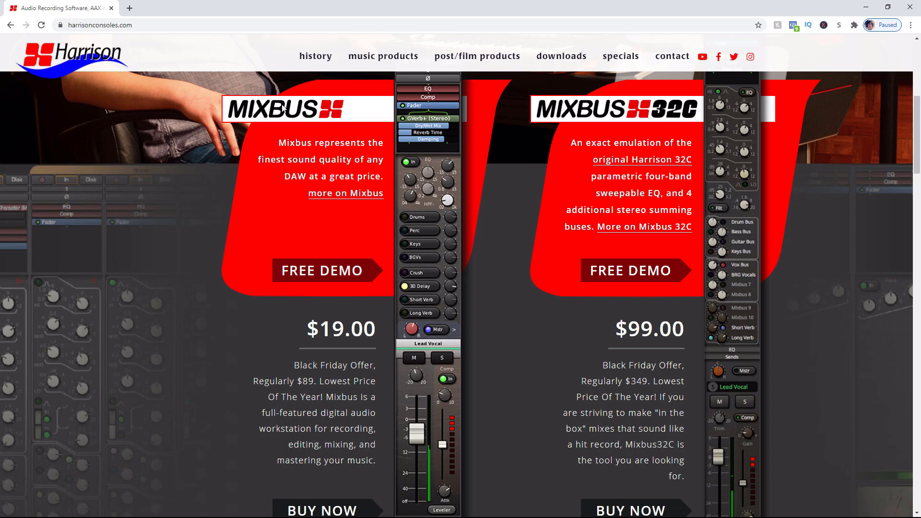
scroll(down, 3)
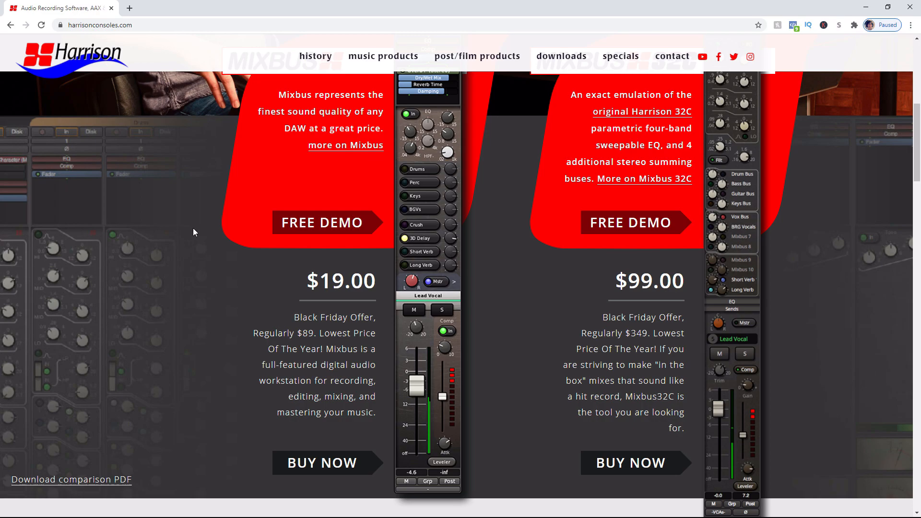
mouse_move(349, 300)
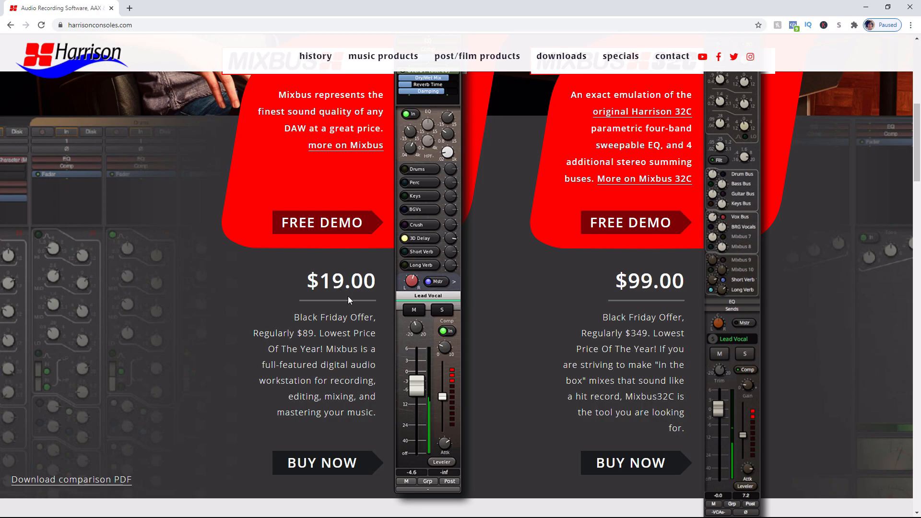
mouse_move(348, 299)
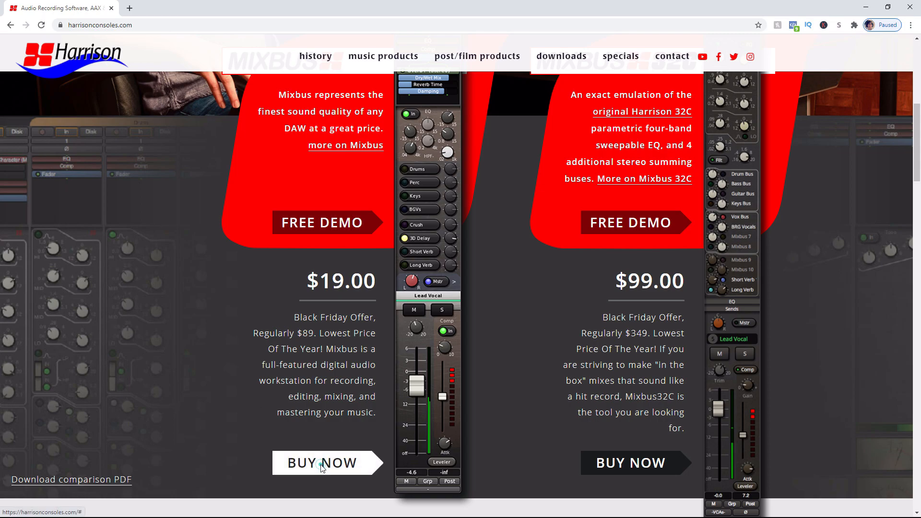
Step: Start the FastSpring checkout for Mixbus at $19.00 (reduced from $89.00)
click(320, 462)
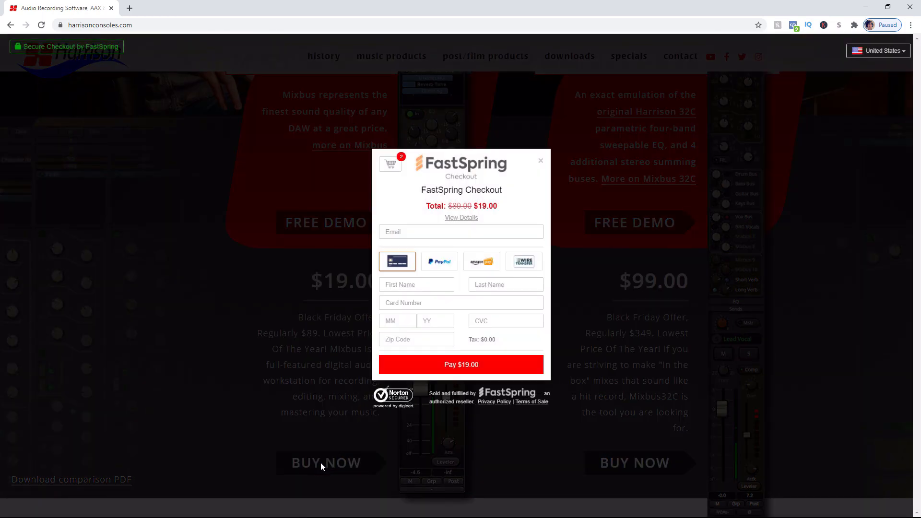
click(461, 232)
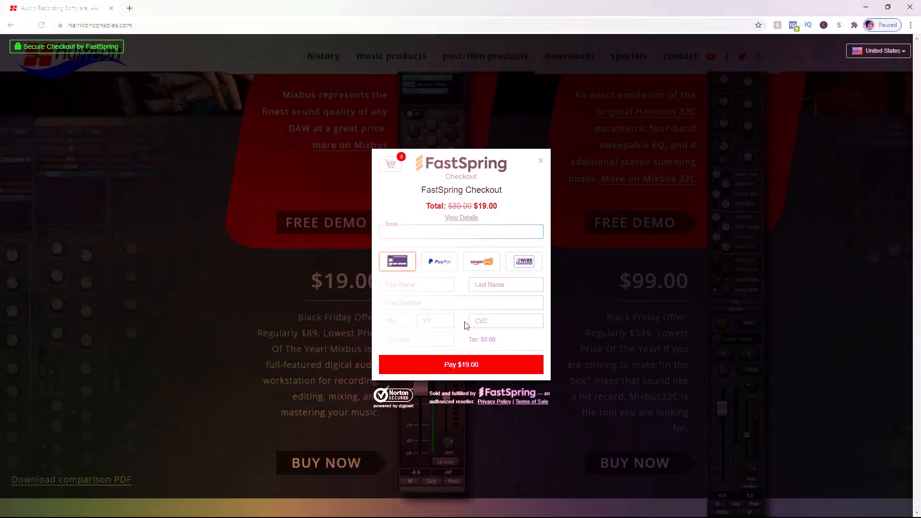
Step: Complete the $19.00 payment and save the Mixbus v6 license key file to the Desktop
click(461, 364)
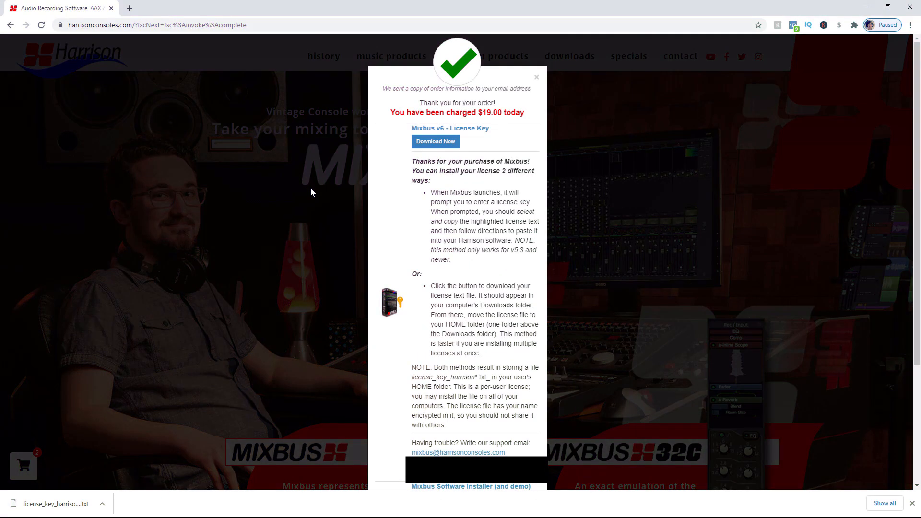
mouse_move(505, 282)
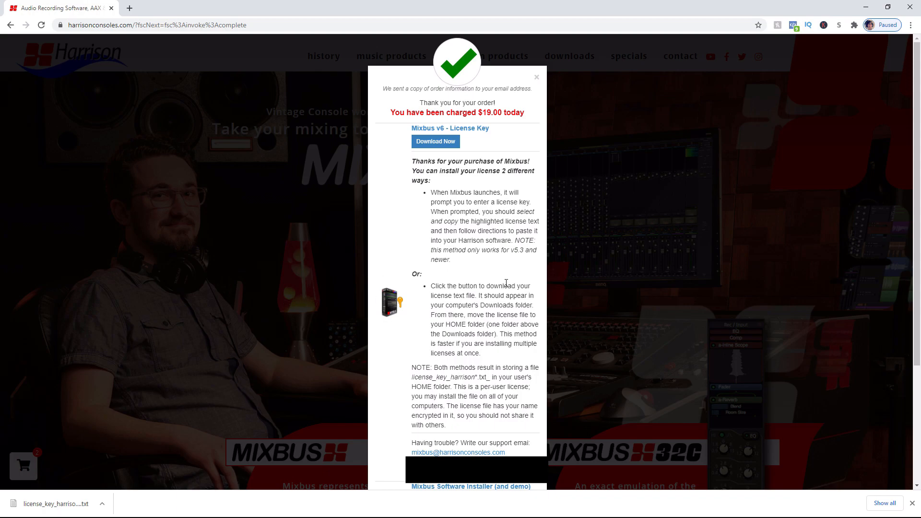
mouse_move(498, 134)
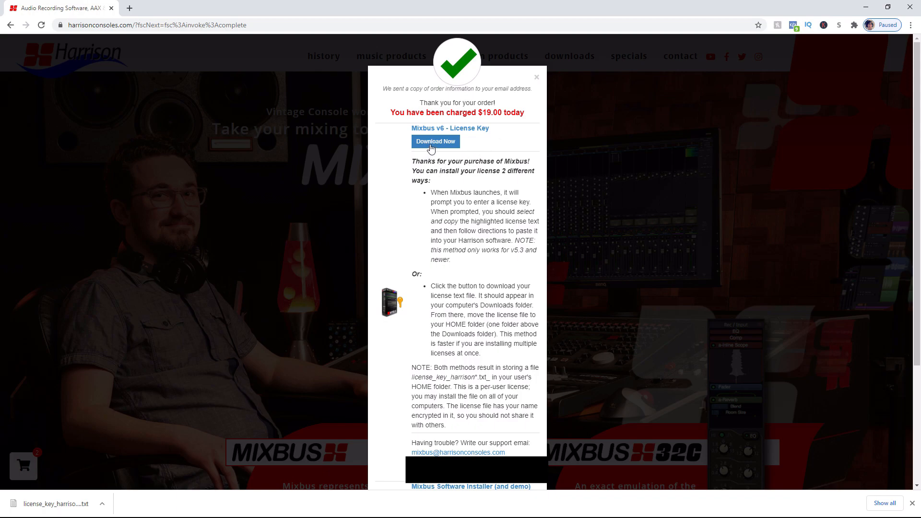
click(436, 141)
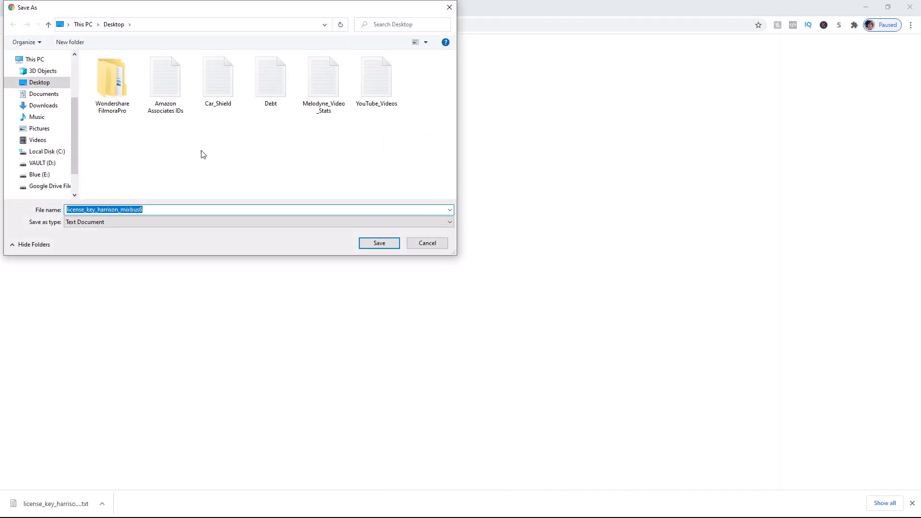
click(39, 82)
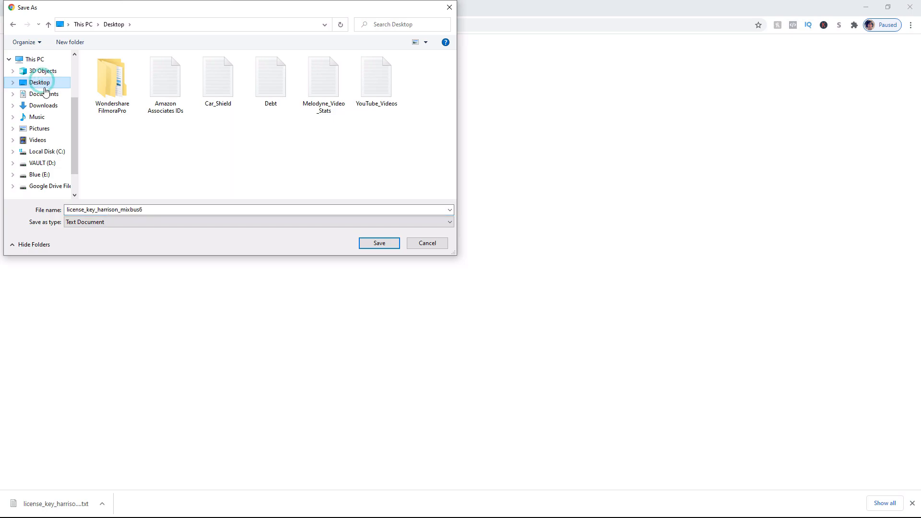
click(378, 243)
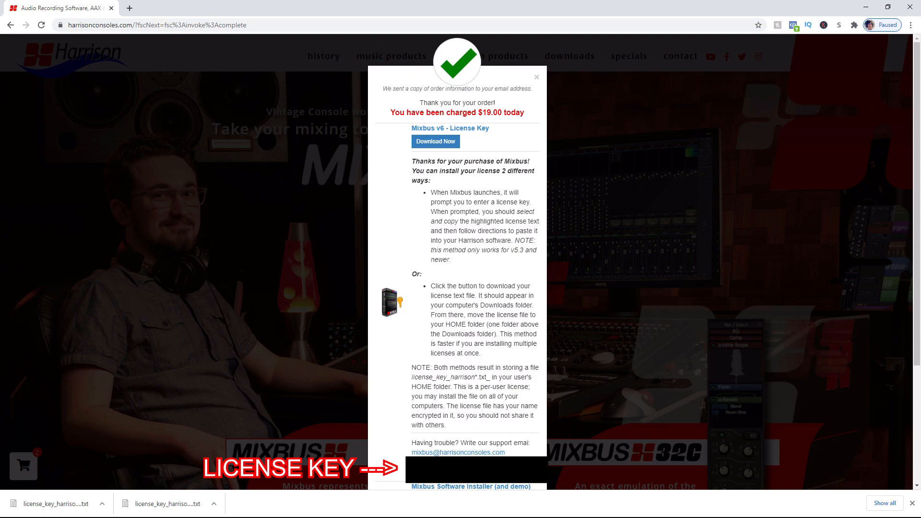
Step: Download the Mixbus 6.2.70 Windows 64-bit installer into the Downloads folder
scroll(down, 3)
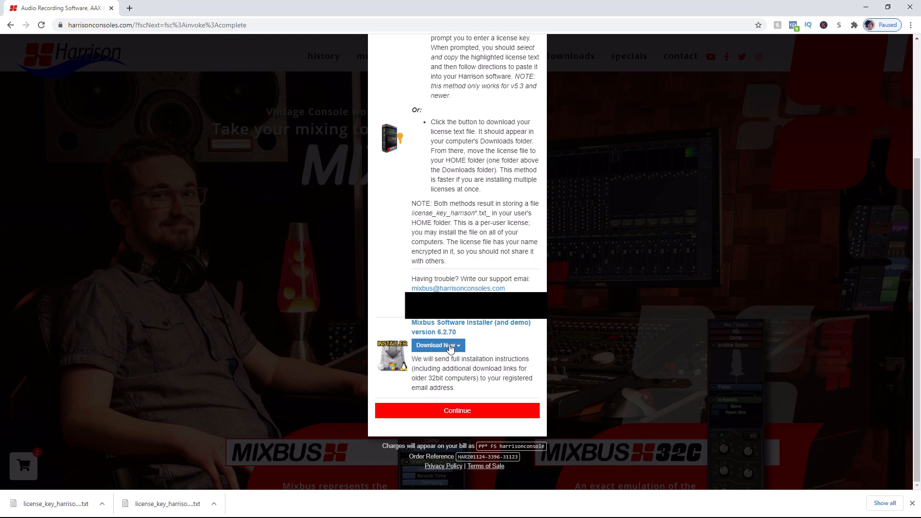
click(438, 344)
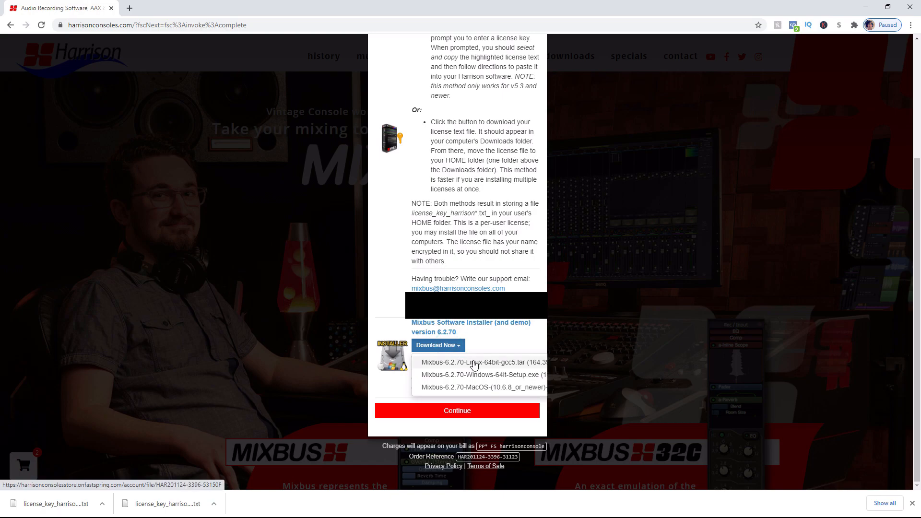
mouse_move(485, 394)
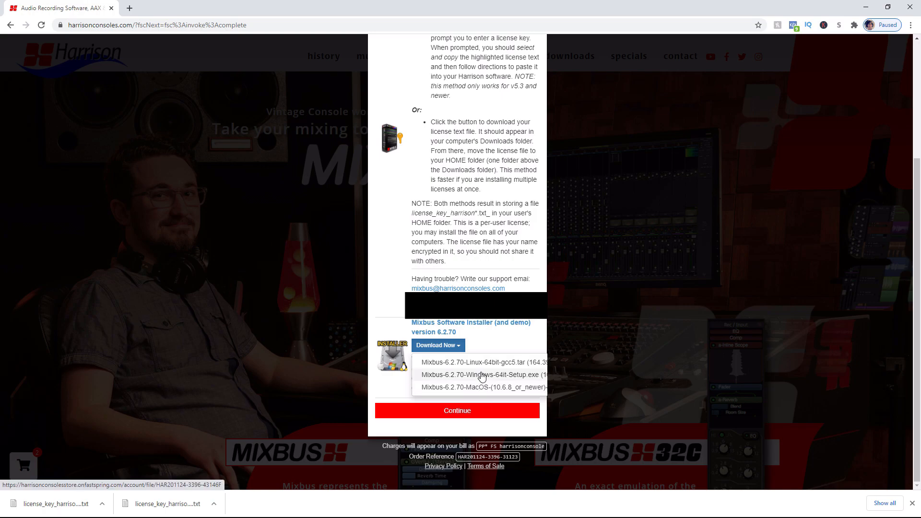
click(480, 375)
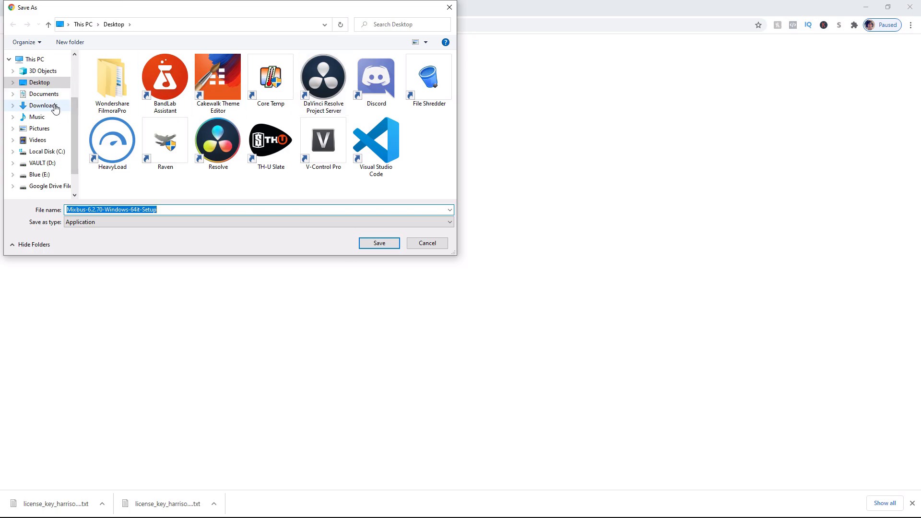
click(43, 105)
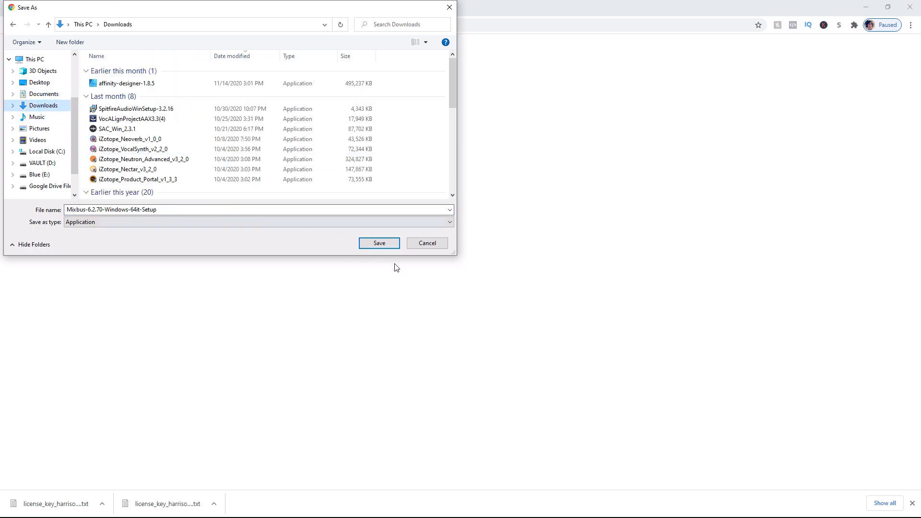
click(377, 243)
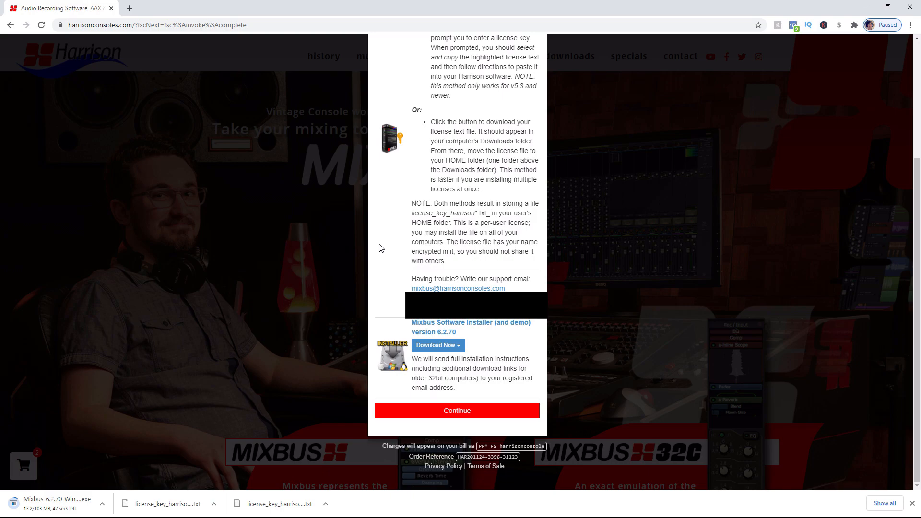
mouse_move(379, 292)
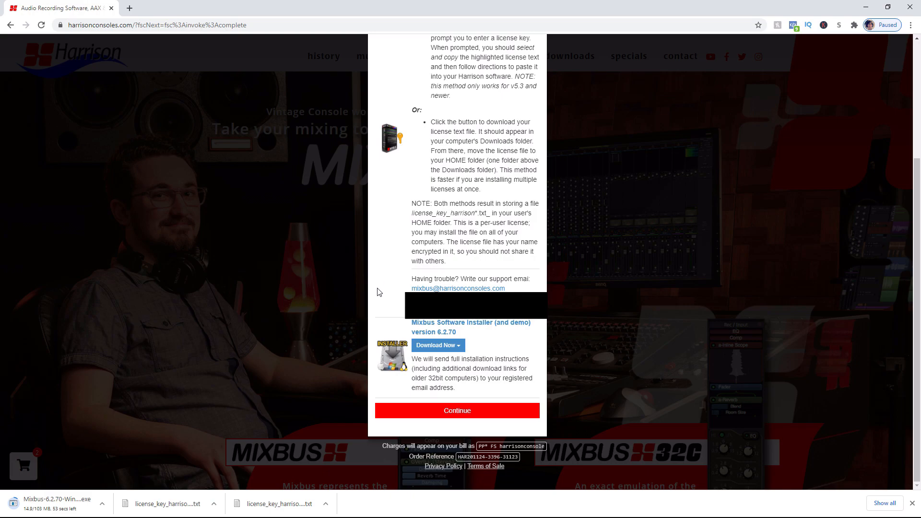
click(457, 409)
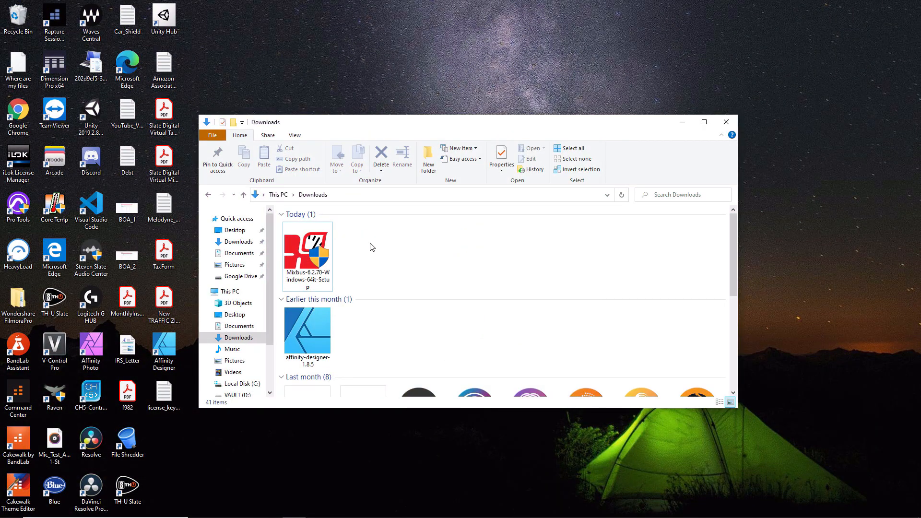
mouse_move(307, 252)
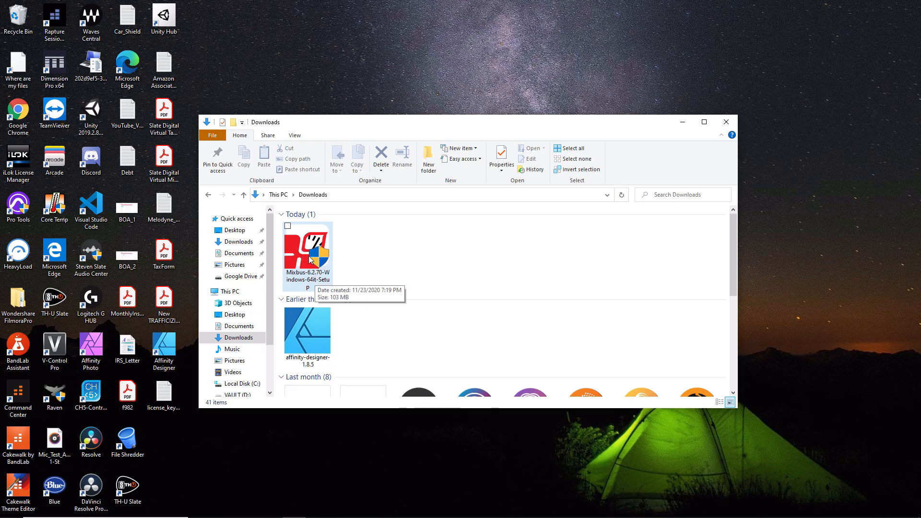
Step: Launch the Mixbus-6.2.70 setup file from the Downloads folder
double_click(307, 249)
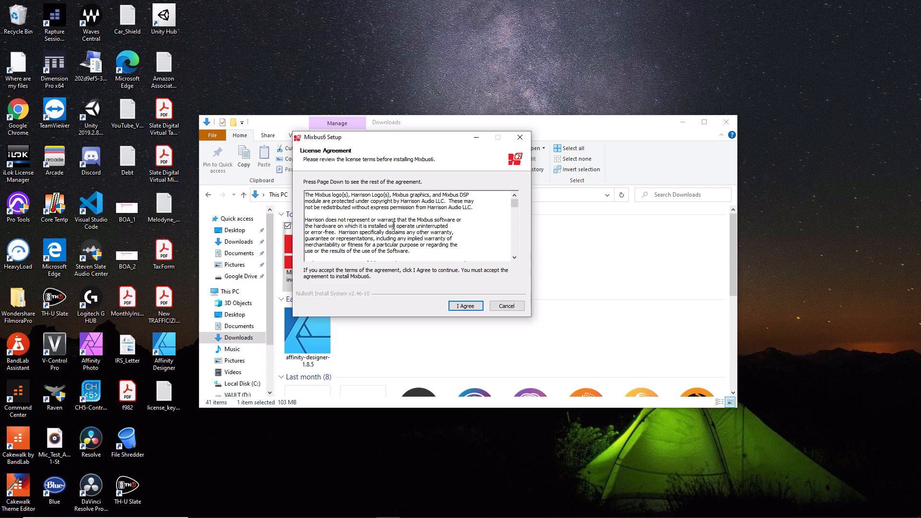
Step: Install Mixbus 6 with default components and folder, then close the finished installer
click(464, 305)
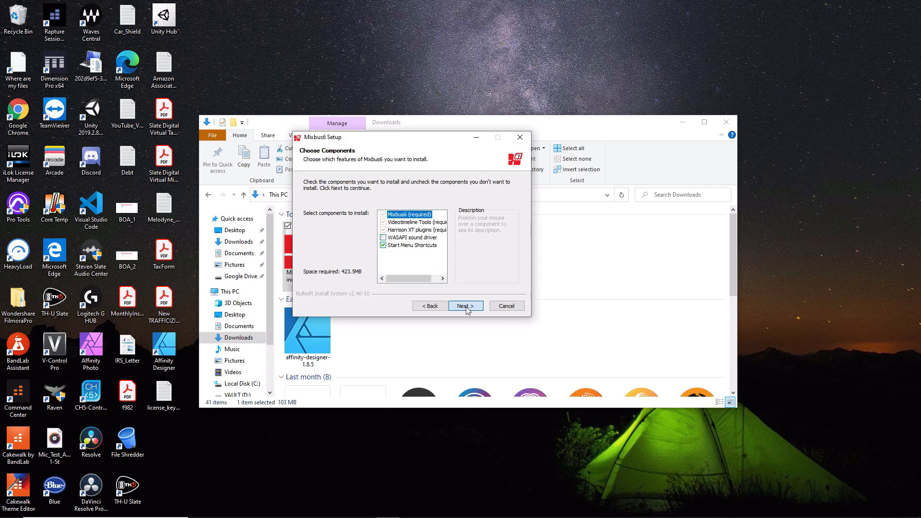
mouse_move(435, 287)
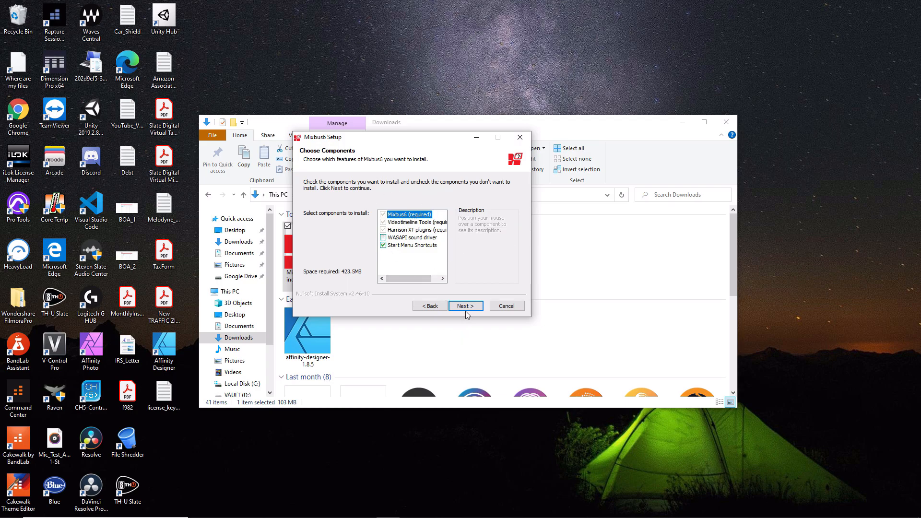
click(464, 305)
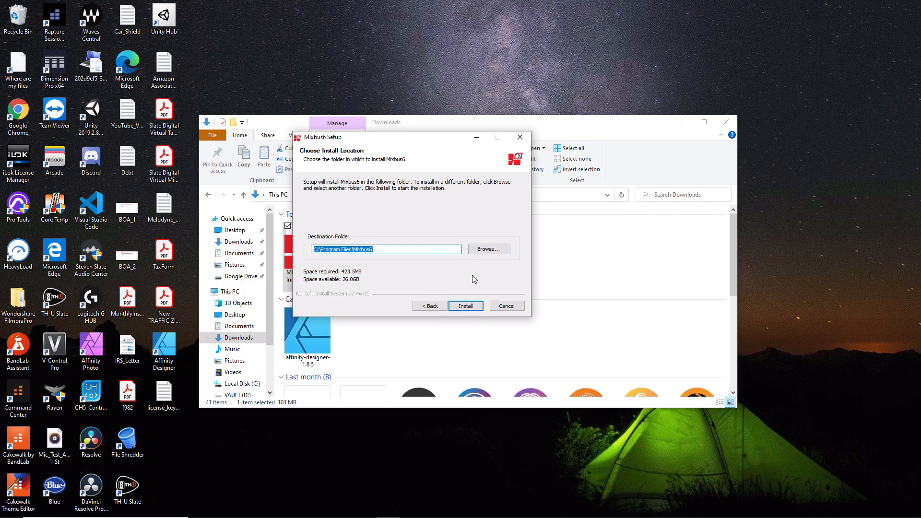
mouse_move(464, 281)
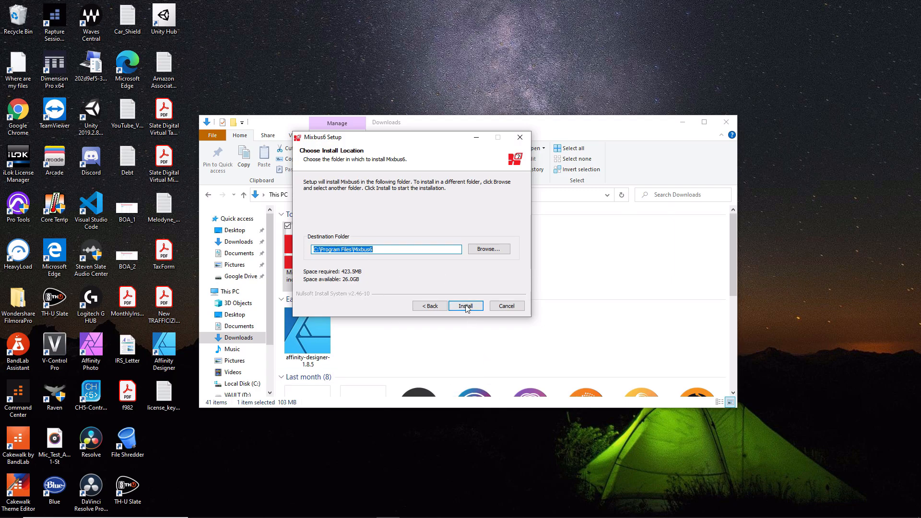
click(466, 305)
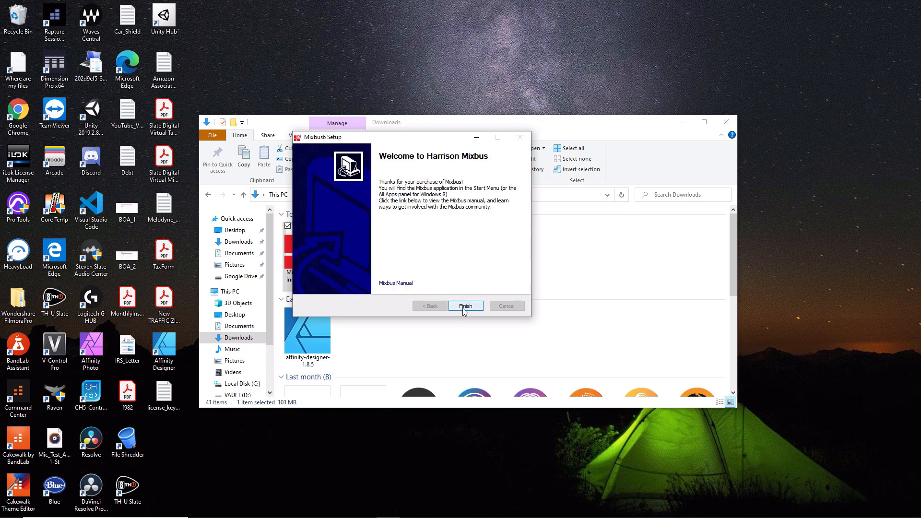
click(464, 305)
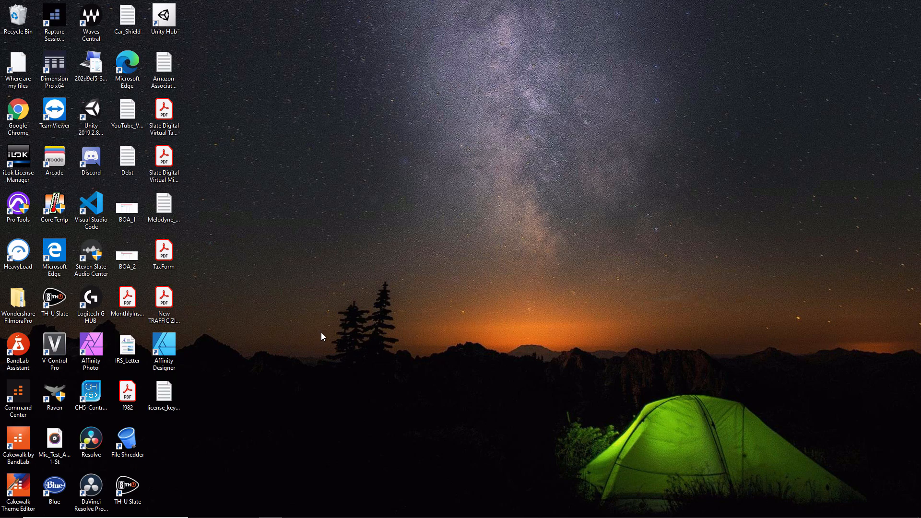
mouse_move(154, 406)
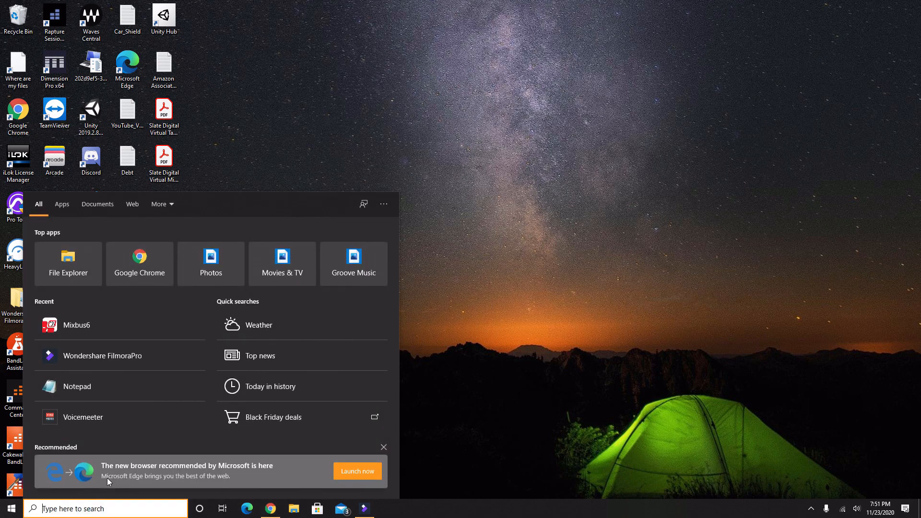
Step: Search the Start menu for 'mix' to find the Mixbus6 app
text(mix)
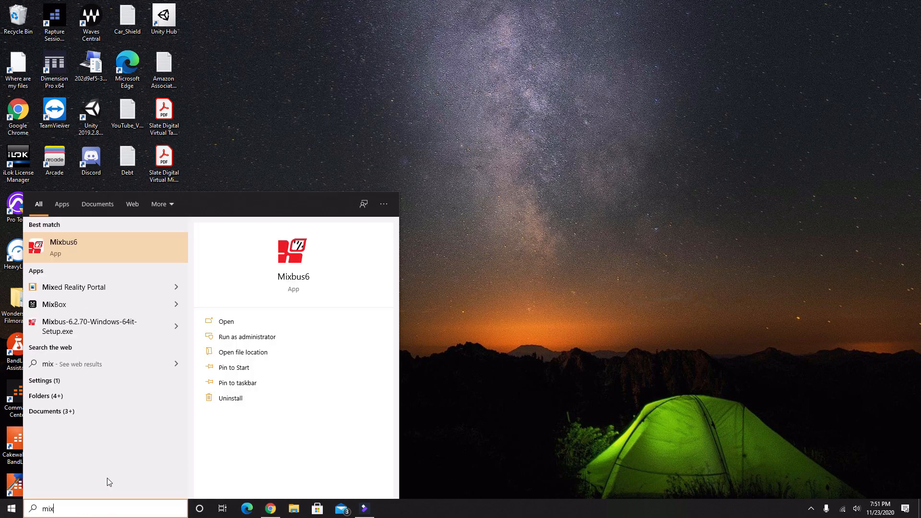
mouse_move(72, 257)
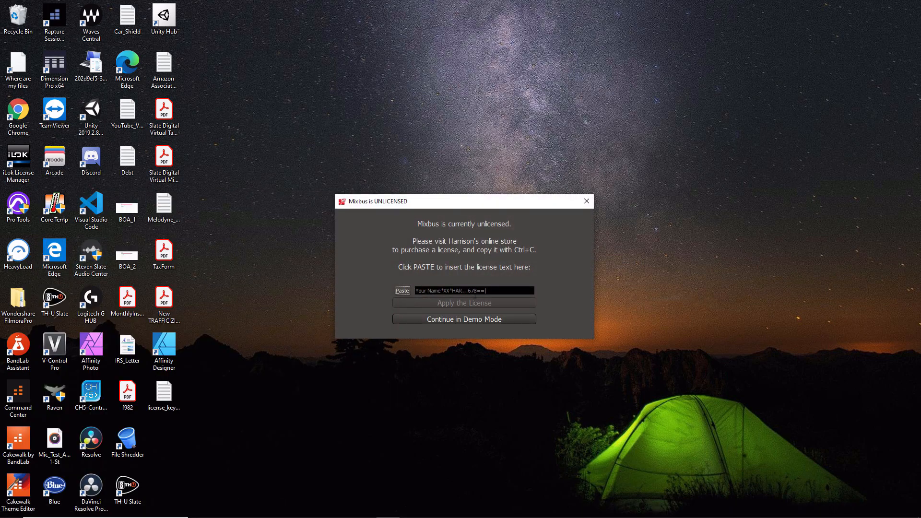
mouse_move(254, 417)
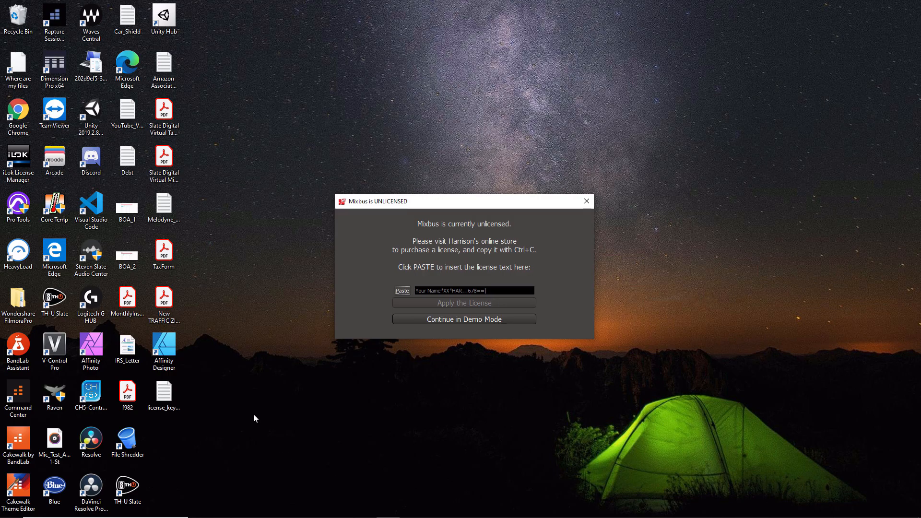
Step: Paste and apply the license text, confirming the license file installed
click(164, 395)
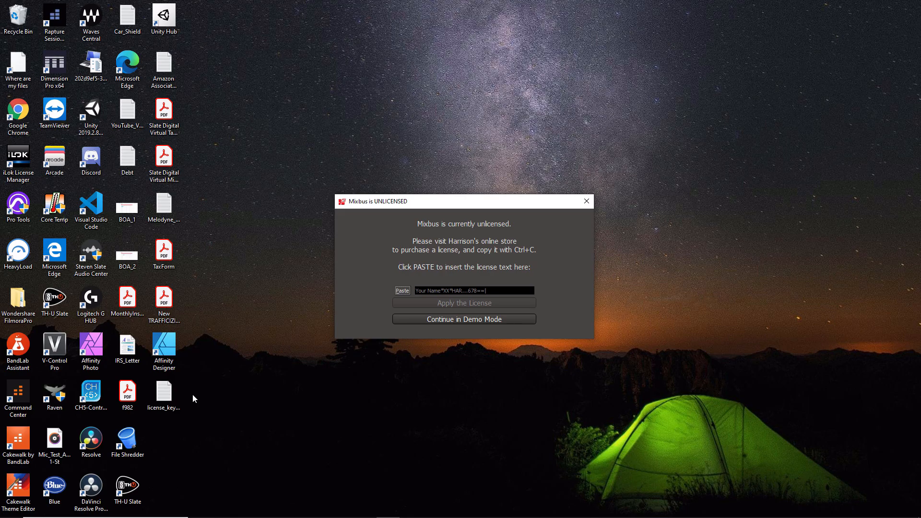
mouse_move(188, 398)
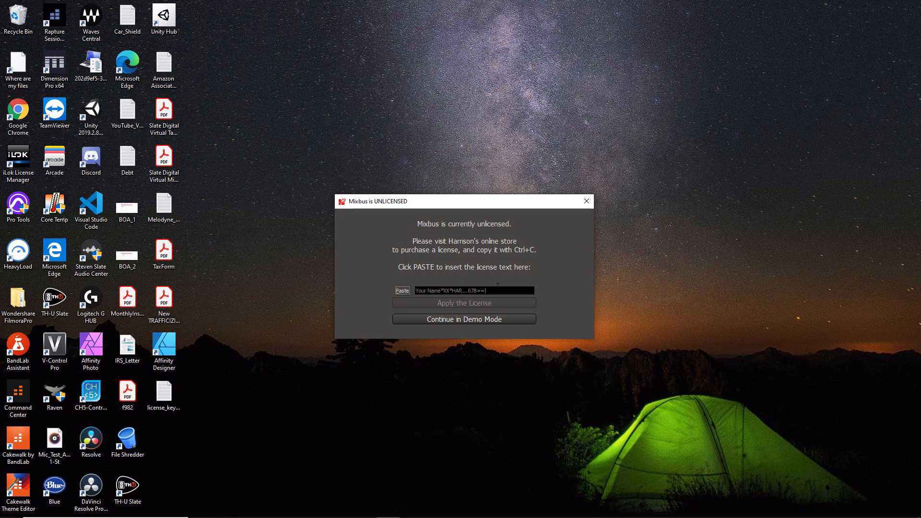
mouse_move(486, 401)
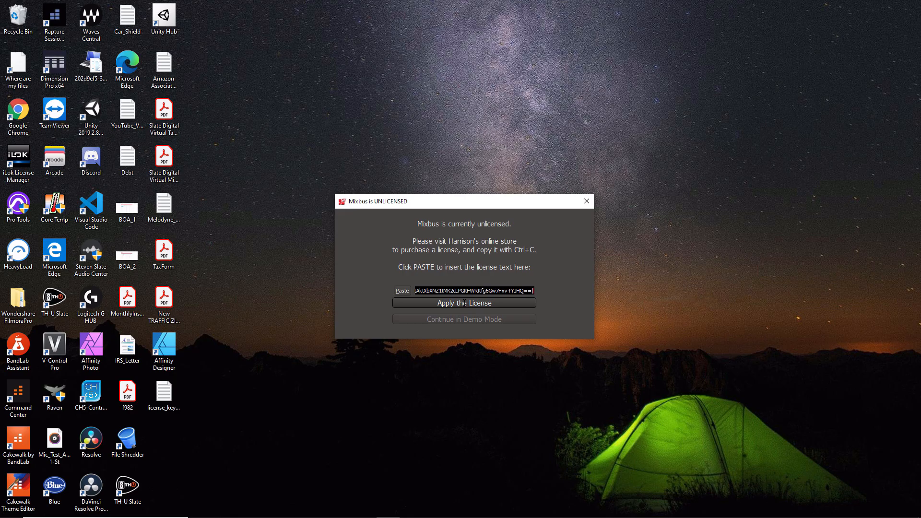
click(464, 302)
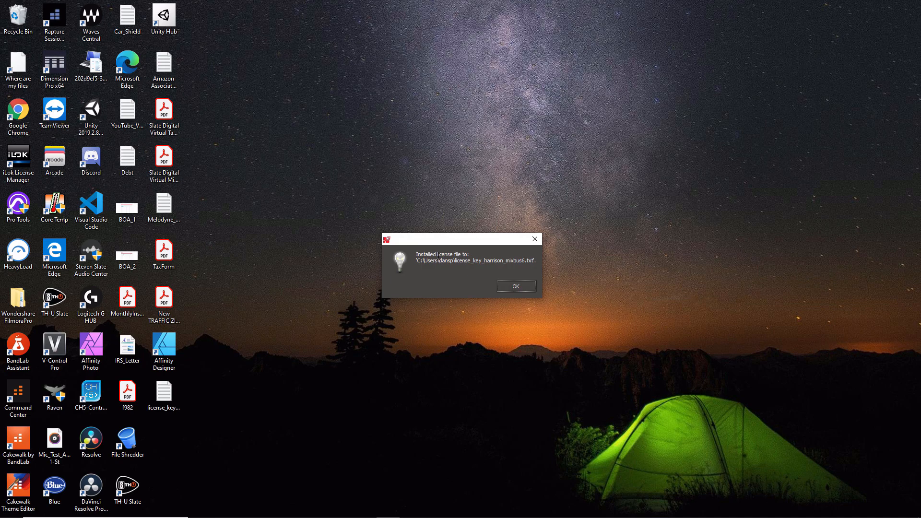
click(515, 286)
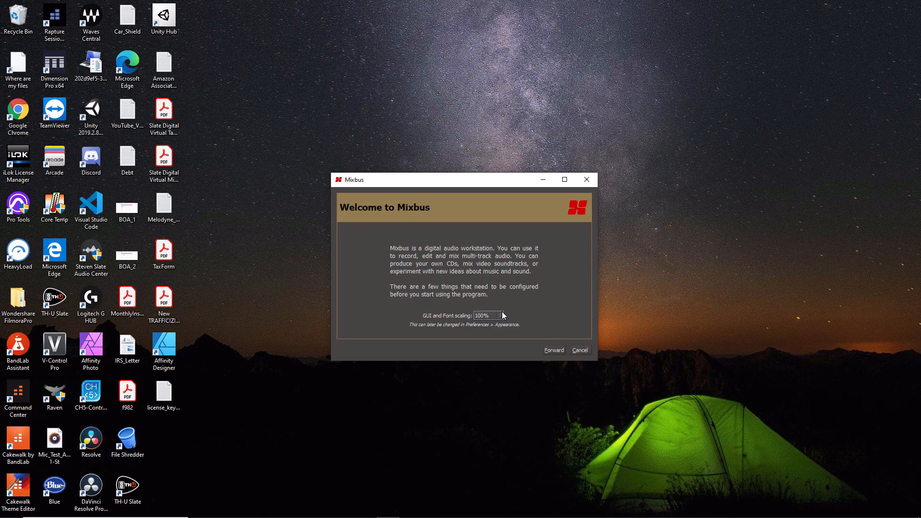
mouse_move(486, 321)
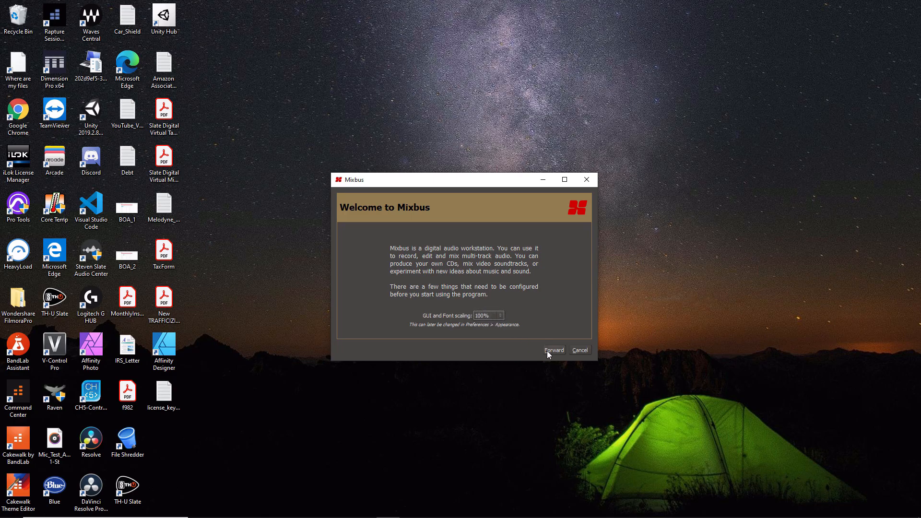
Step: Continue past the welcome page keeping GUI and font scaling at 100%
click(552, 350)
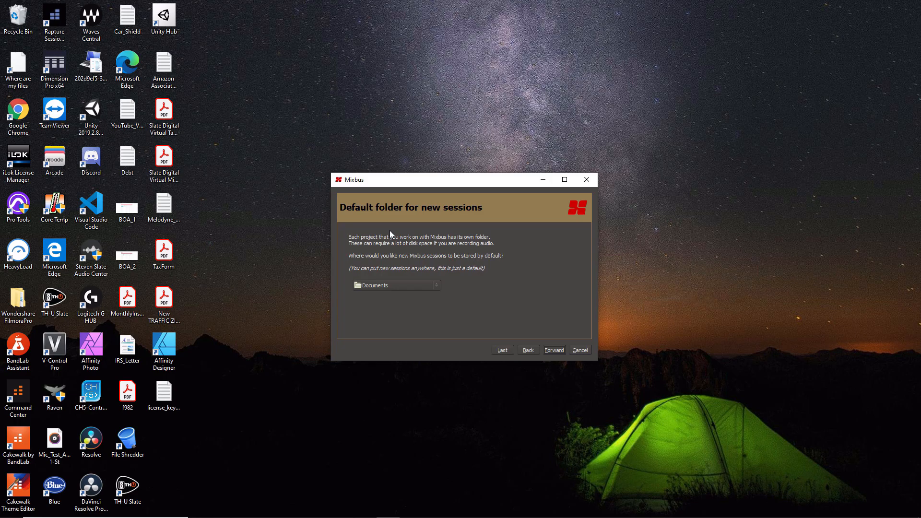
Step: Set the Harrison Mixbus Projects folder on the VAULT drive as the default session folder and continue
click(397, 284)
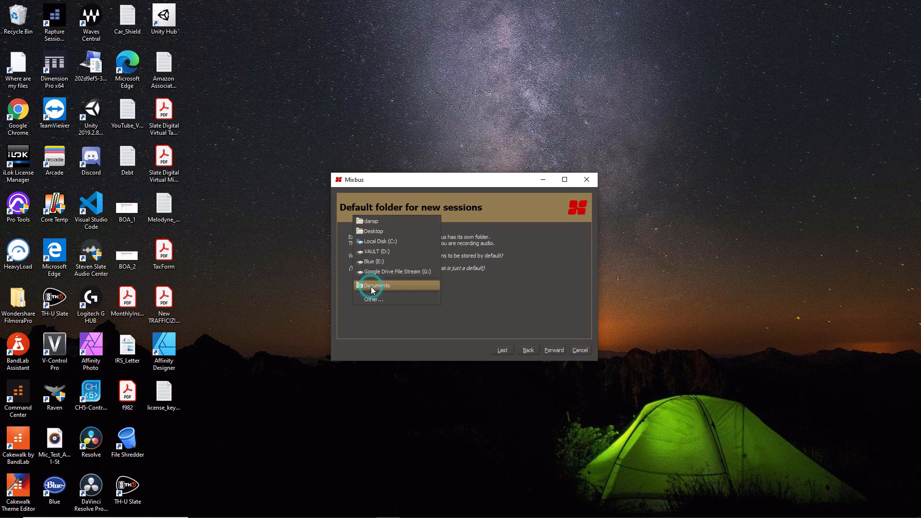
click(373, 299)
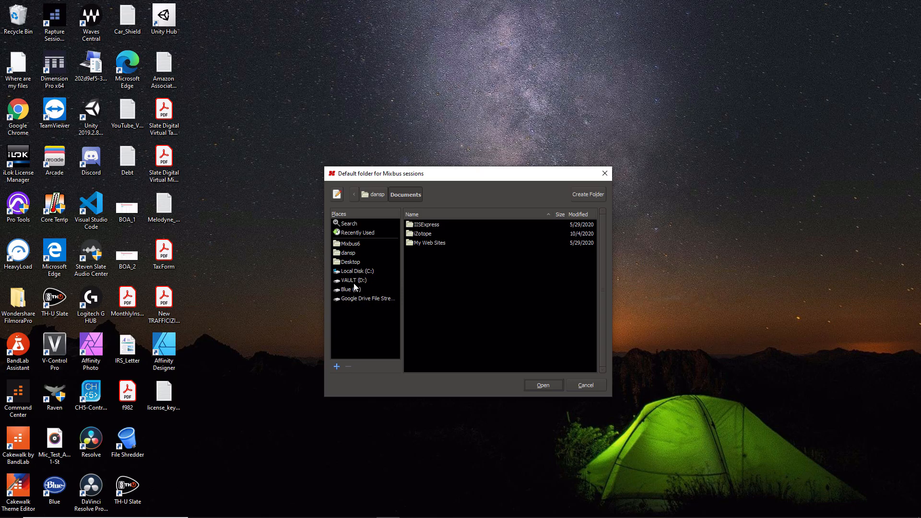
click(352, 271)
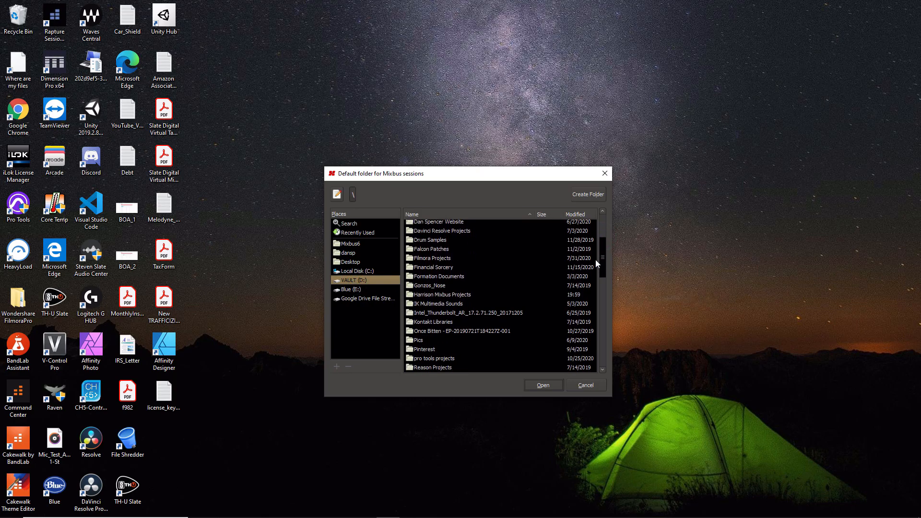
click(442, 294)
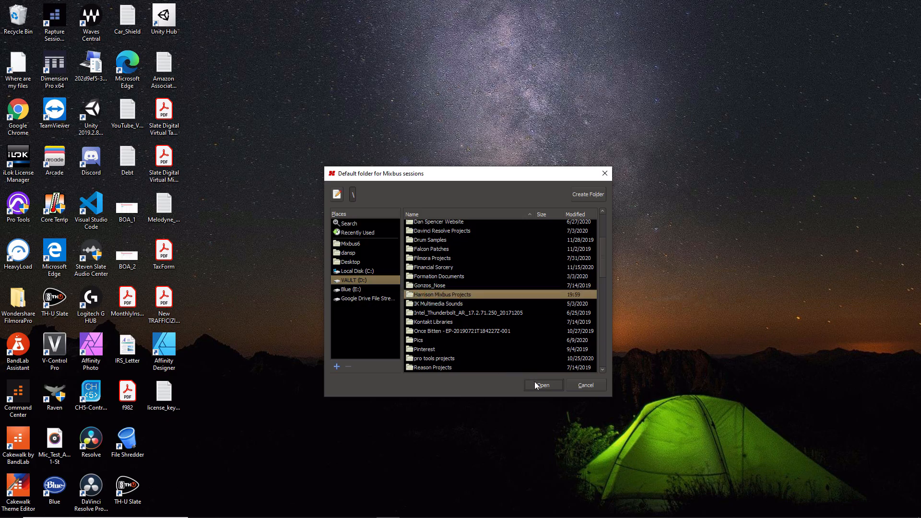
click(541, 386)
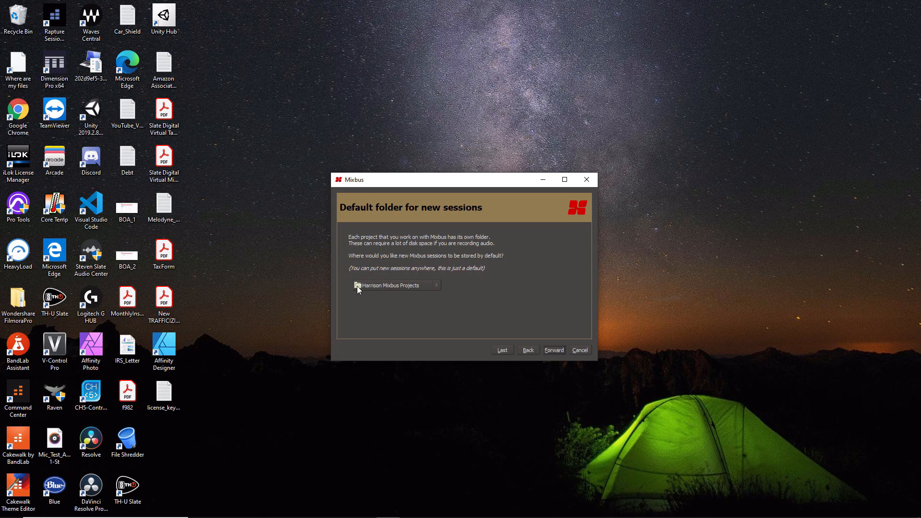
mouse_move(425, 286)
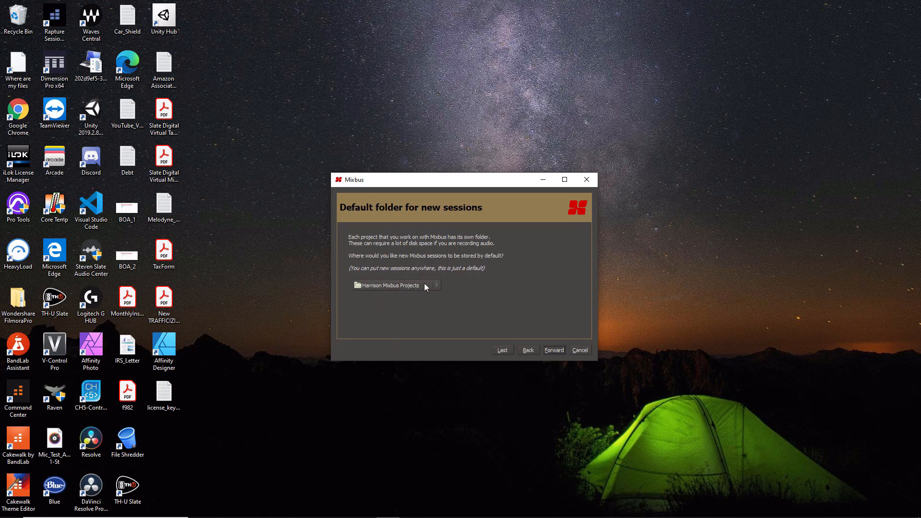
mouse_move(443, 287)
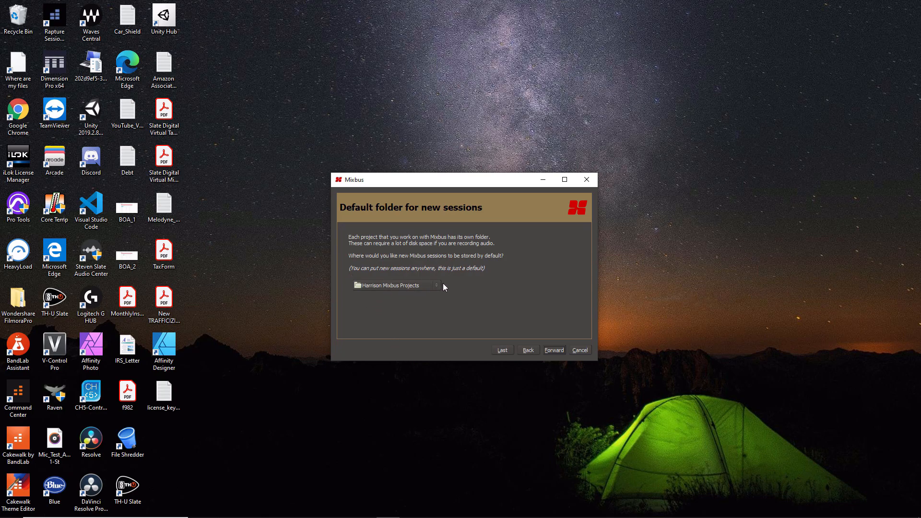
click(552, 350)
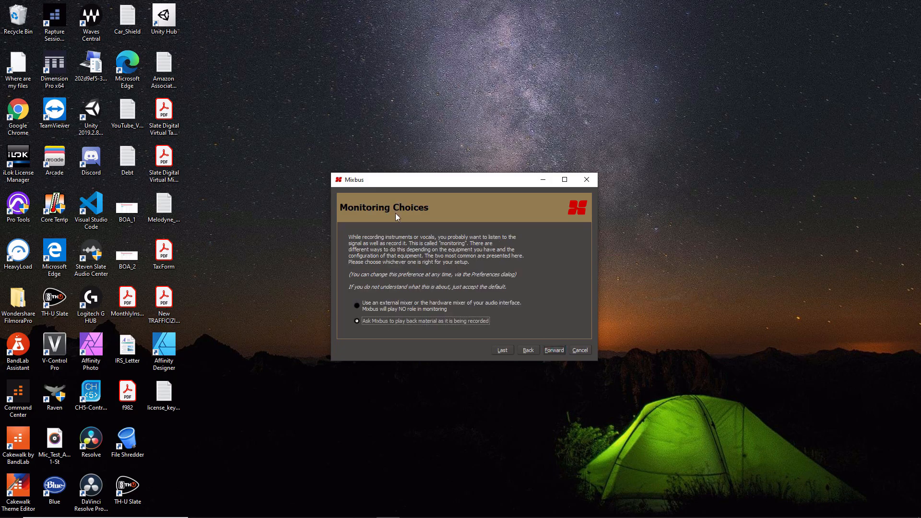
mouse_move(402, 219)
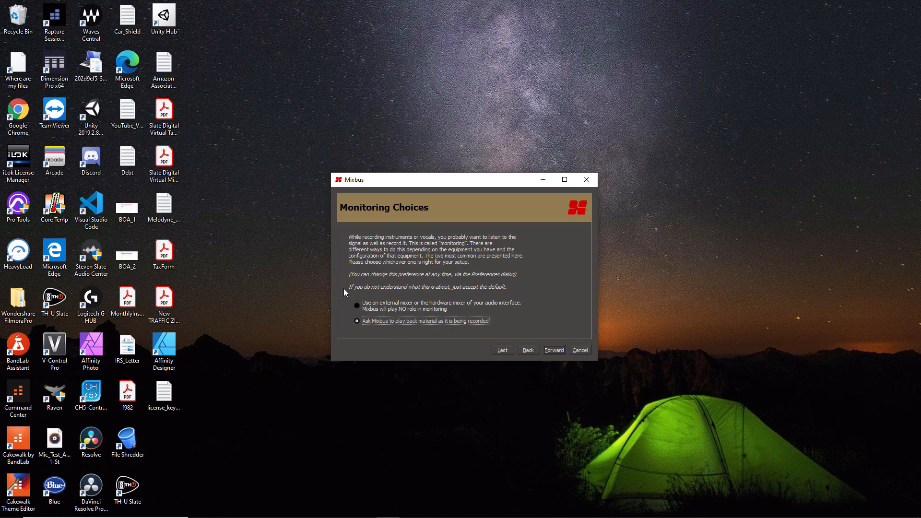
mouse_move(407, 331)
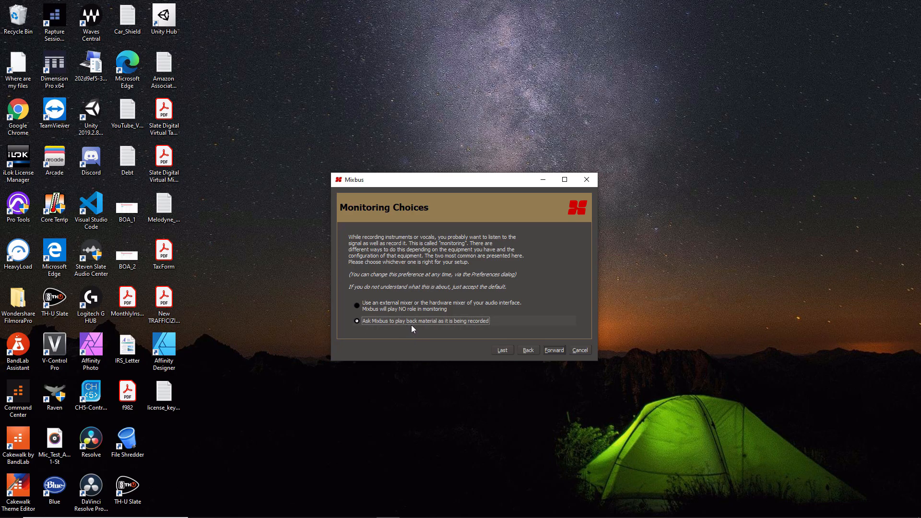
mouse_move(444, 305)
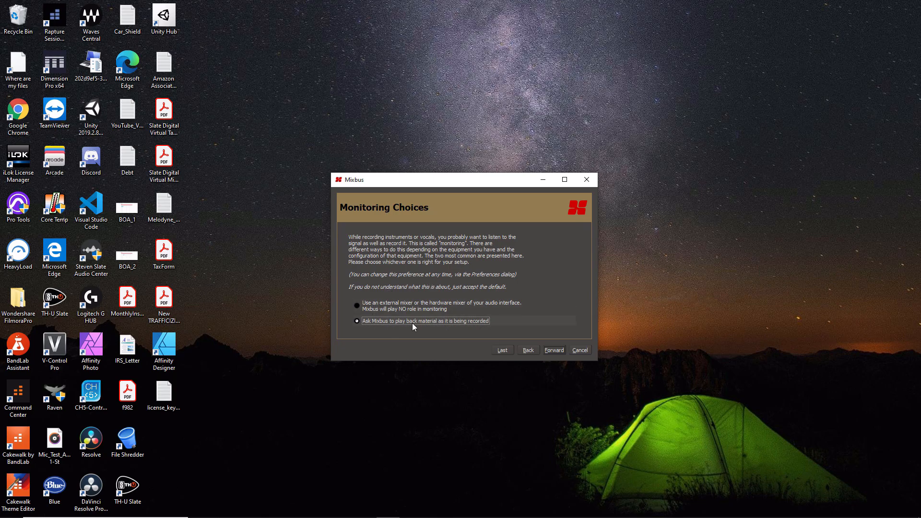
mouse_move(553, 350)
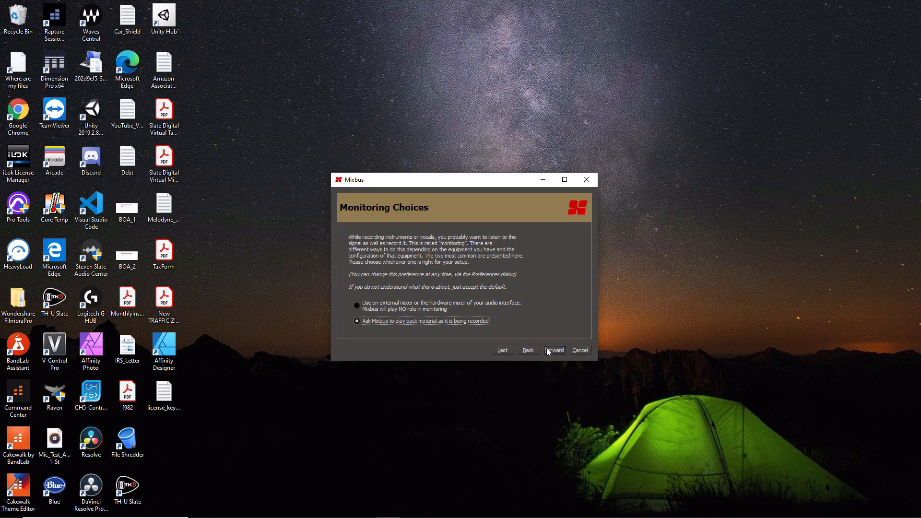
Step: Finish first-run setup keeping the master bus connected directly to the outputs
click(552, 349)
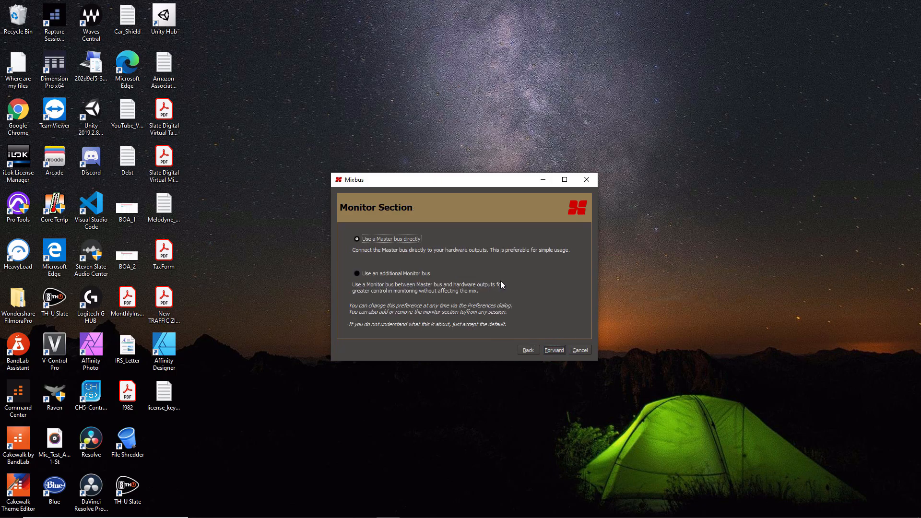
mouse_move(402, 250)
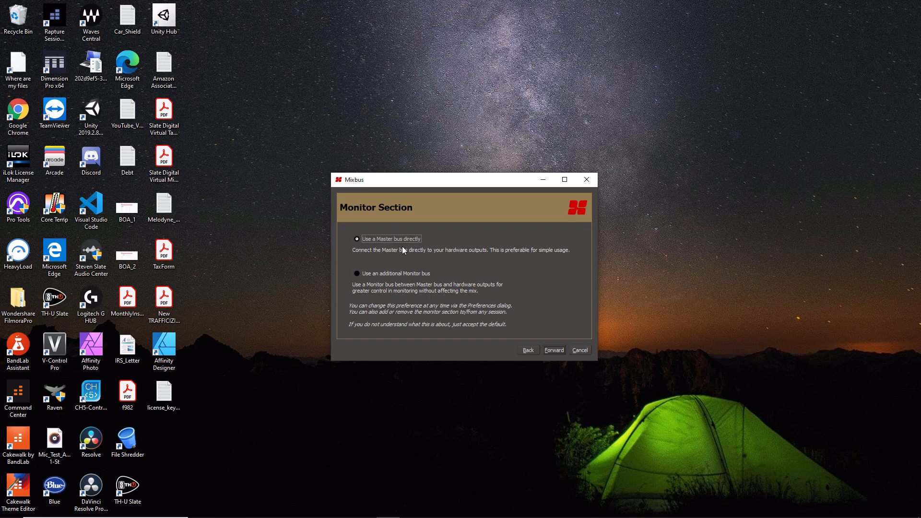
mouse_move(439, 258)
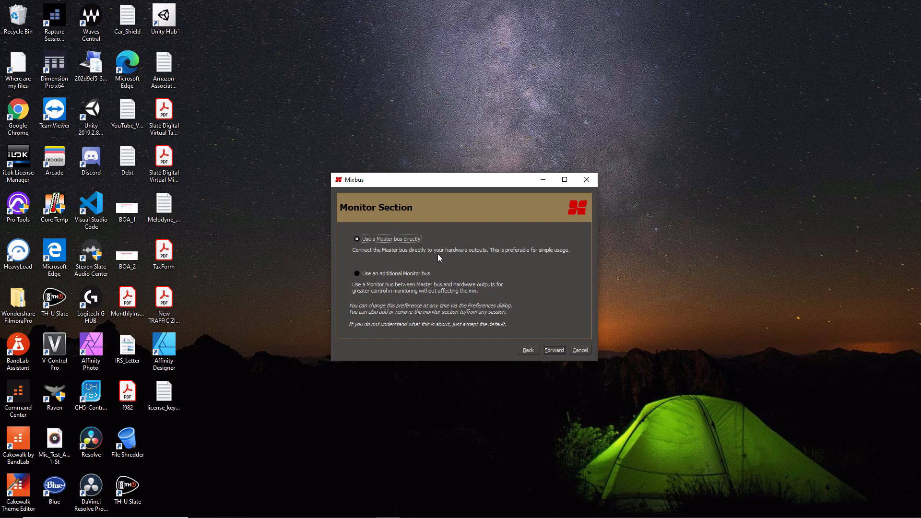
mouse_move(461, 252)
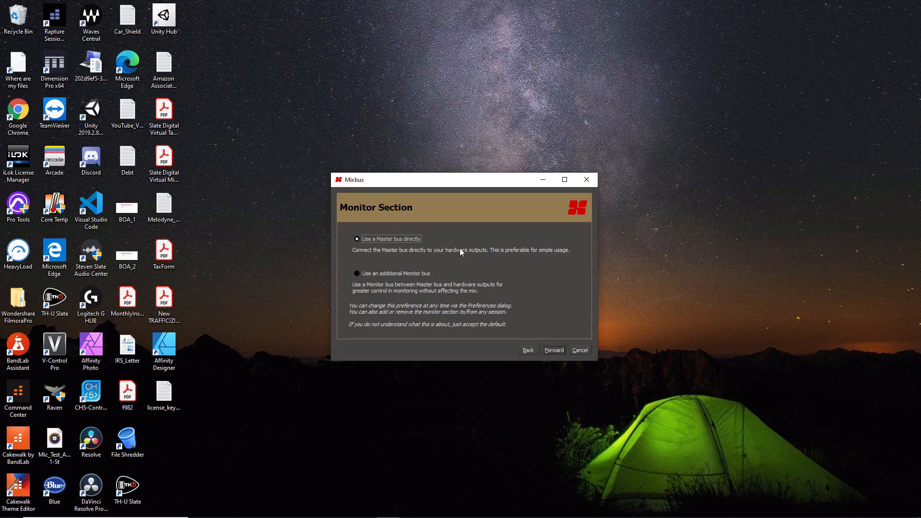
mouse_move(430, 279)
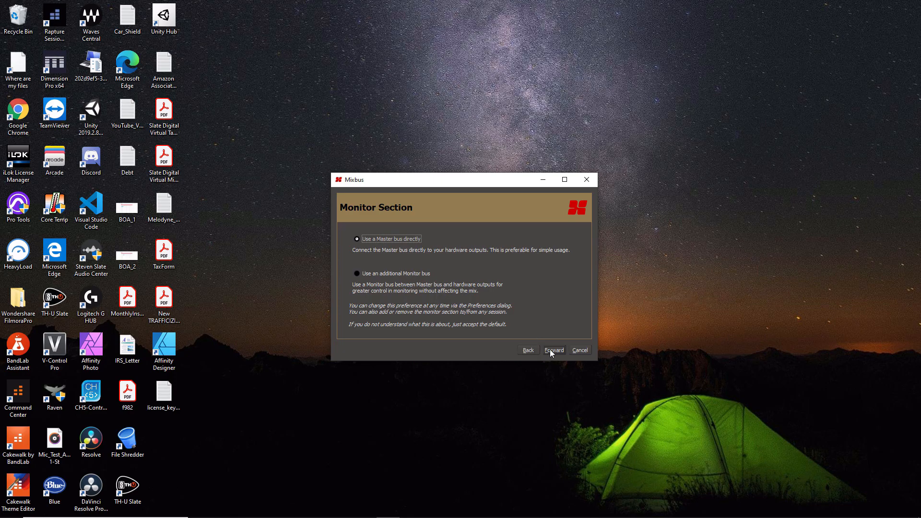
click(552, 350)
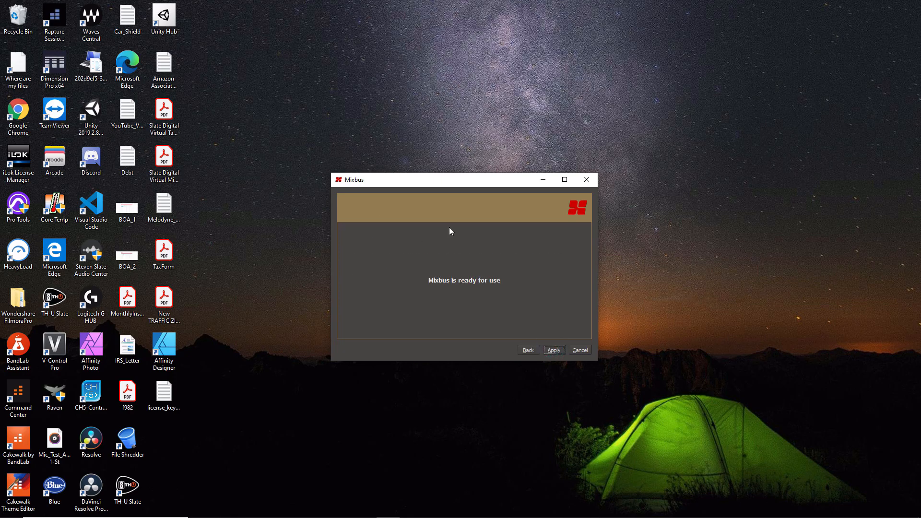
mouse_move(538, 379)
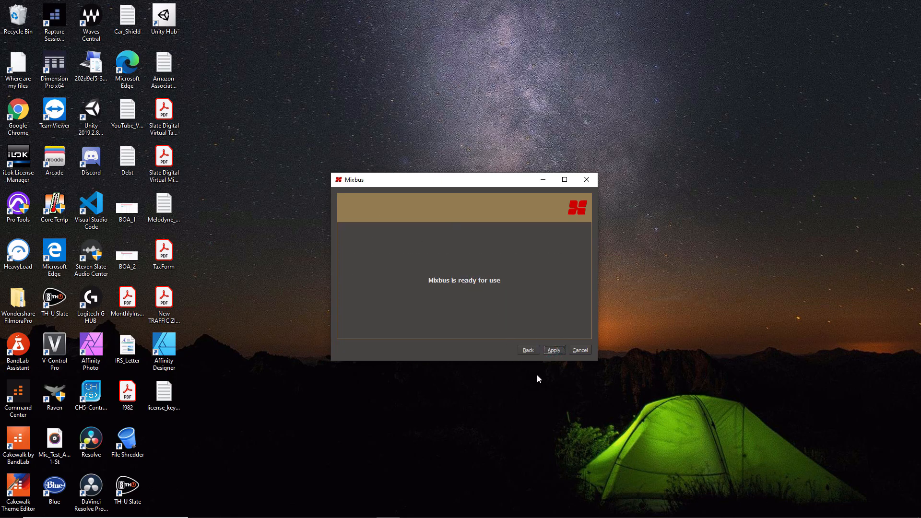
click(552, 350)
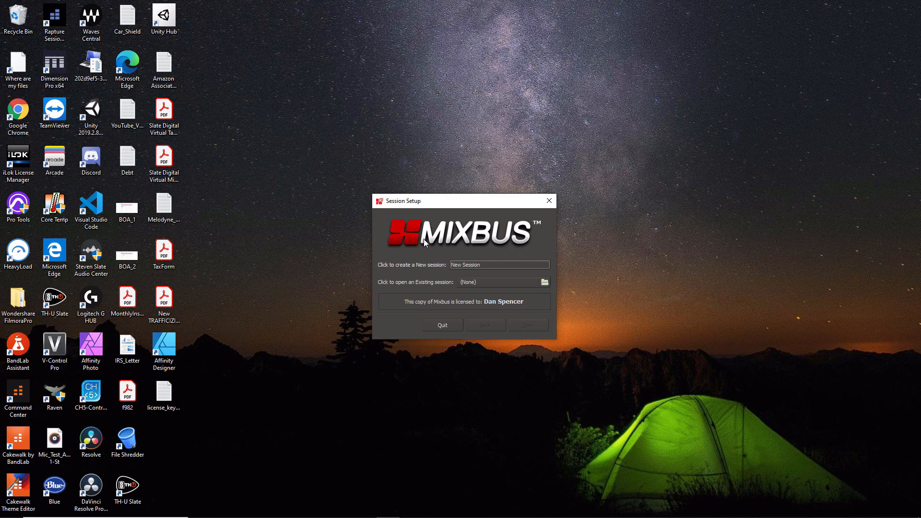
mouse_move(439, 239)
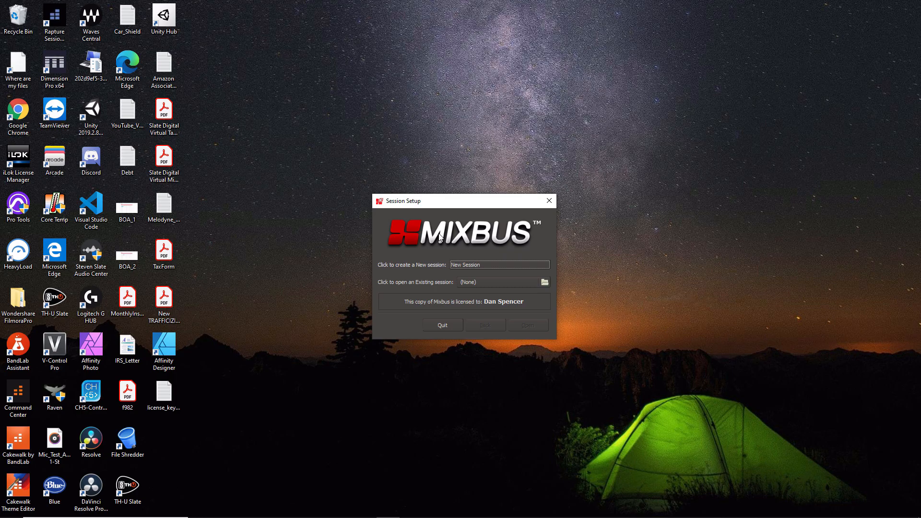
Step: Start a new session from the Empty Template and name it 'Test'
click(498, 264)
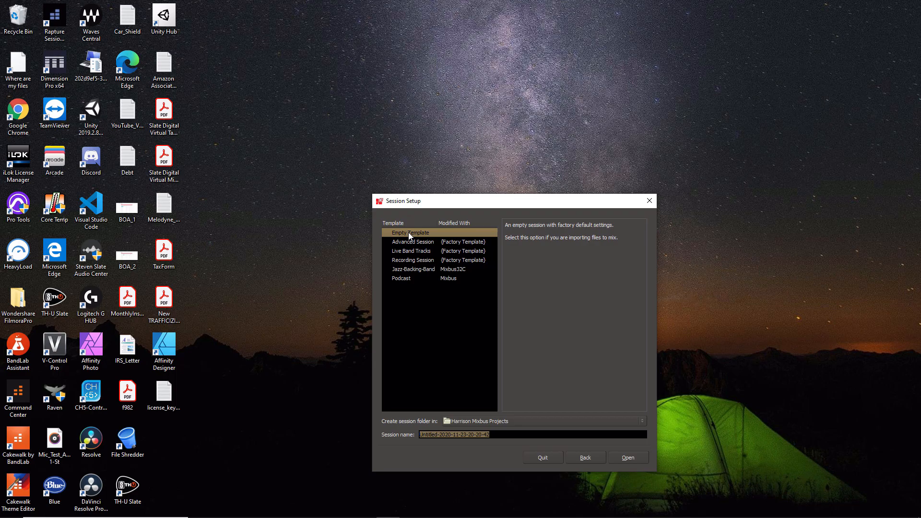
mouse_move(396, 440)
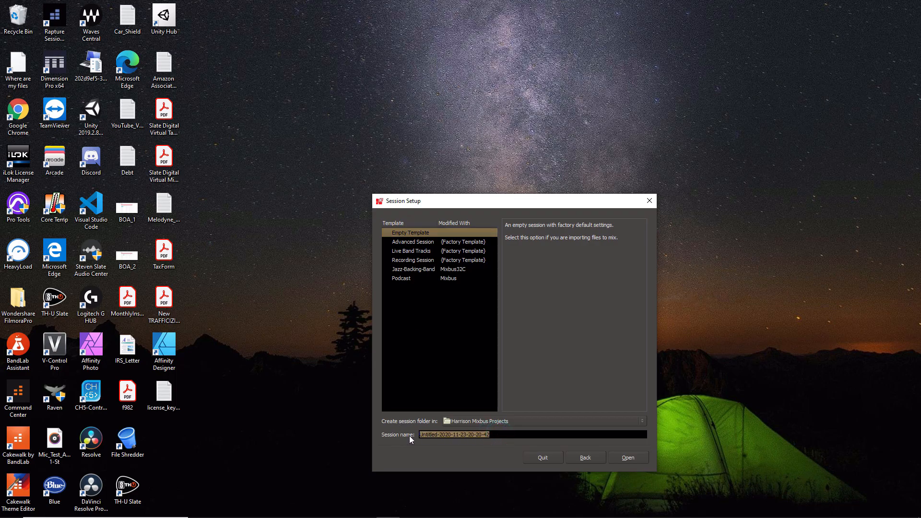
text(Test)
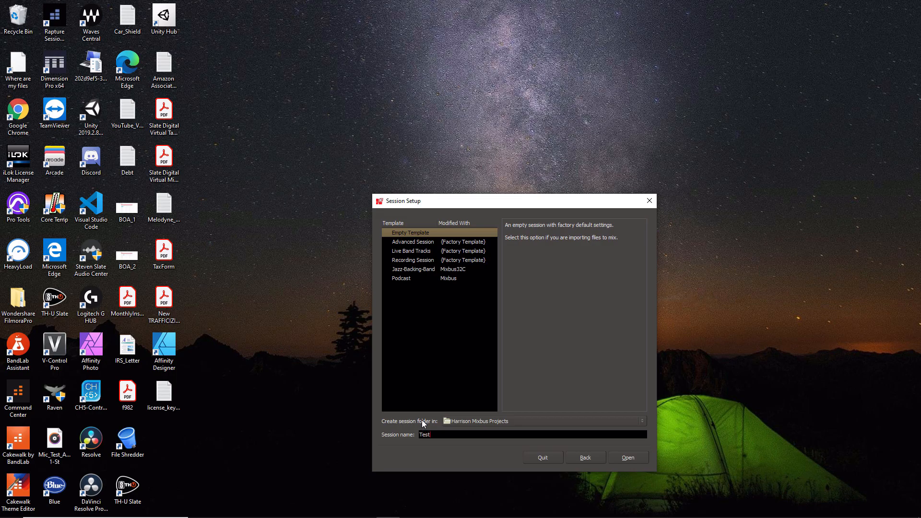
mouse_move(624, 507)
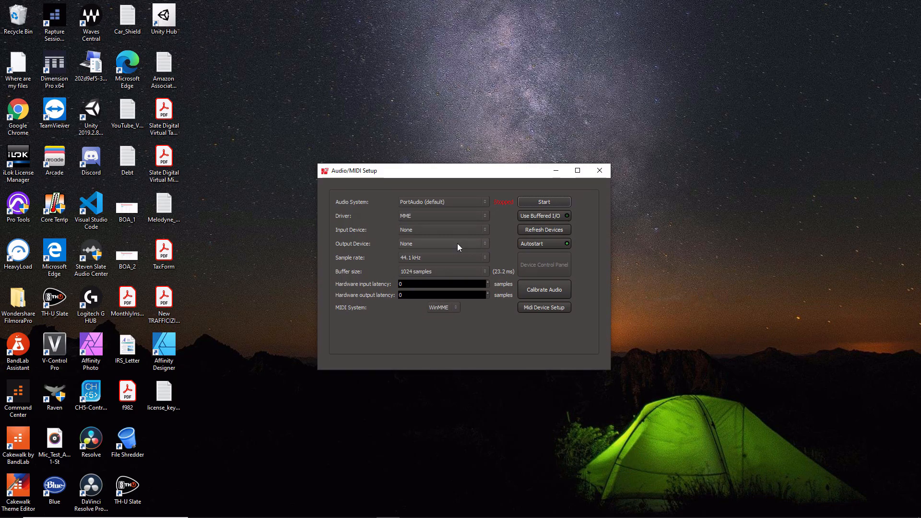
mouse_move(462, 241)
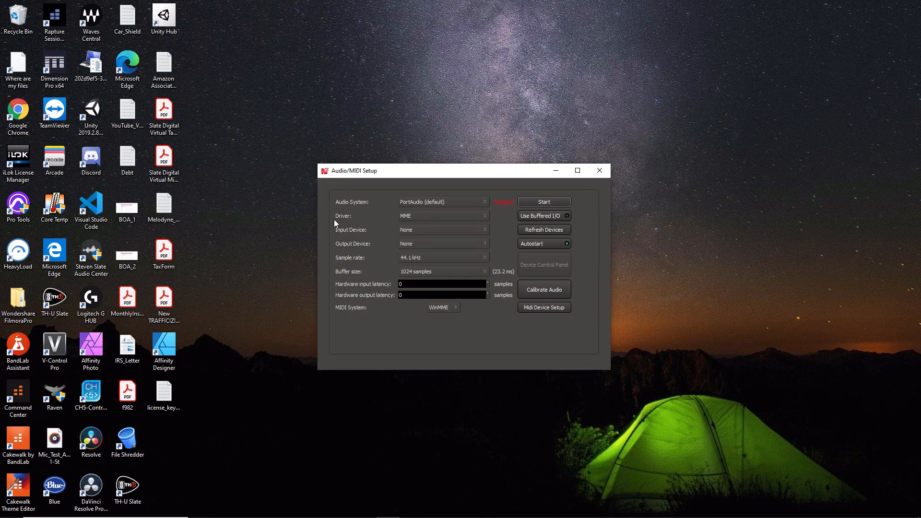
mouse_move(335, 221)
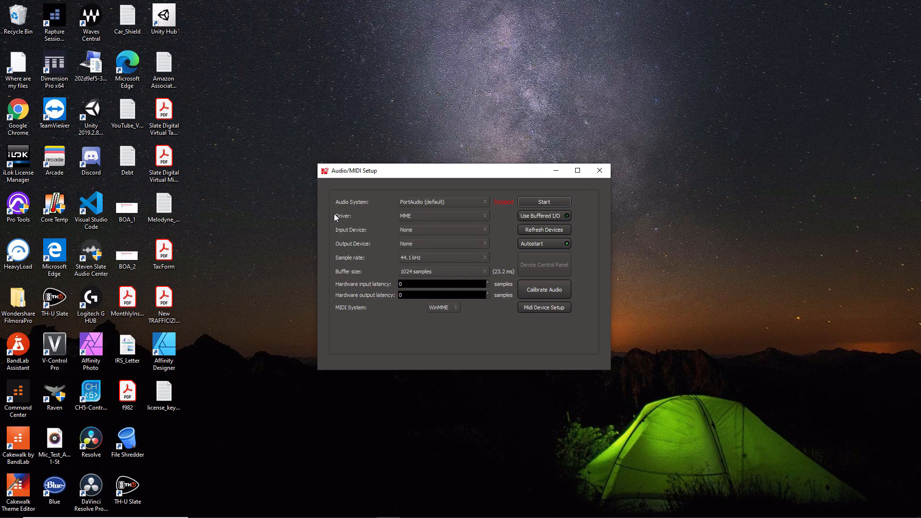
Step: Set the audio driver to ASIO with the Focusrite USB device at a 48 kHz sample rate
click(442, 216)
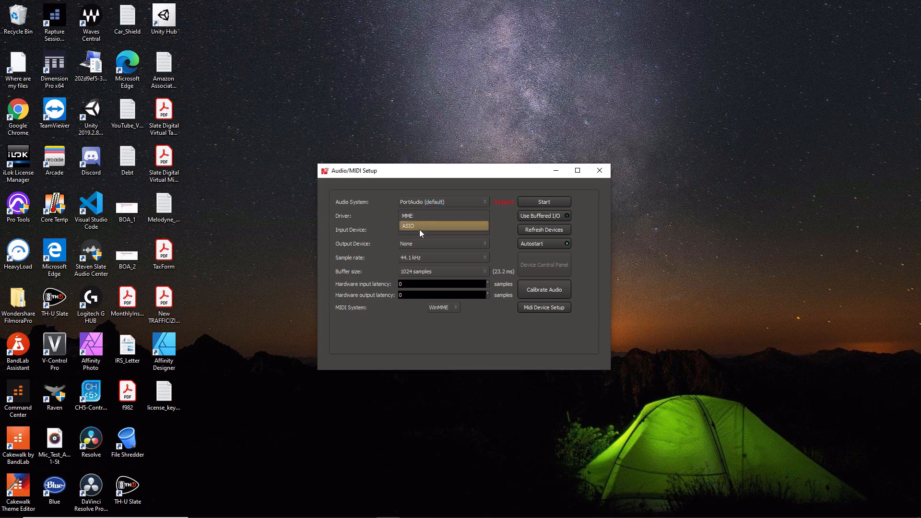
click(407, 225)
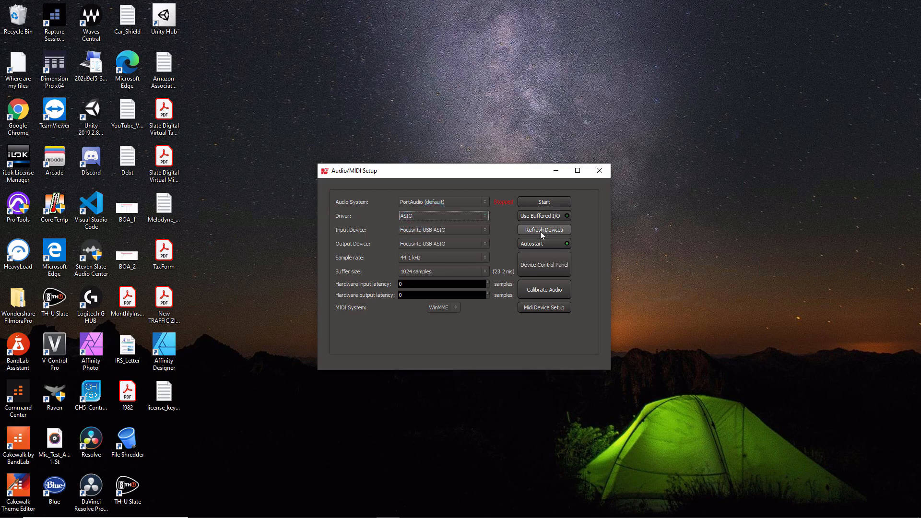
mouse_move(349, 242)
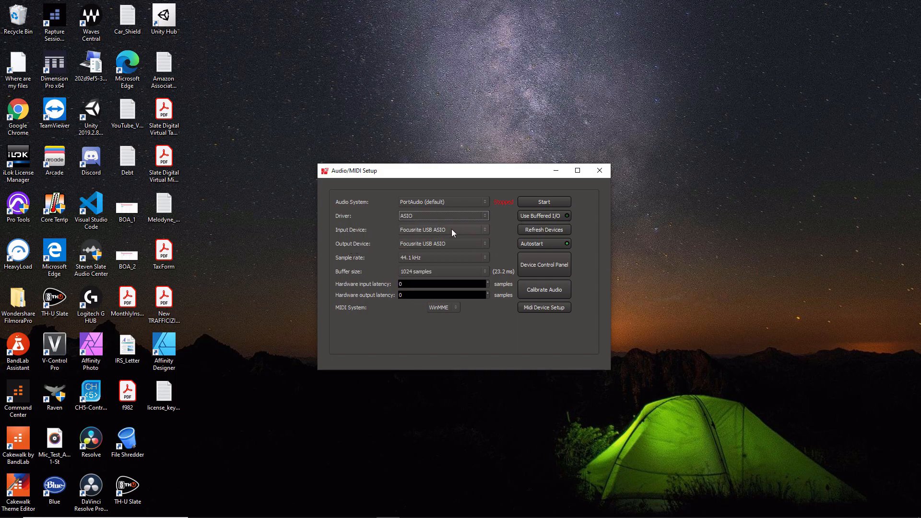
mouse_move(425, 232)
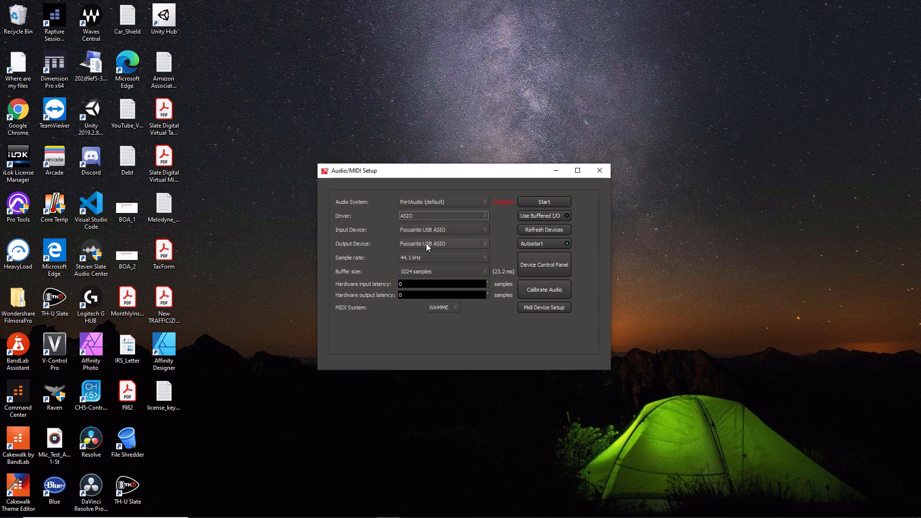
mouse_move(370, 266)
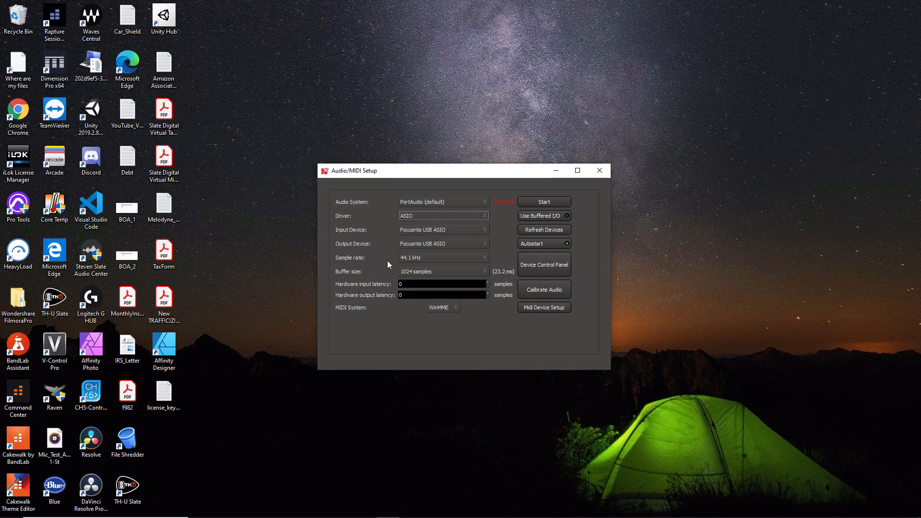
mouse_move(417, 265)
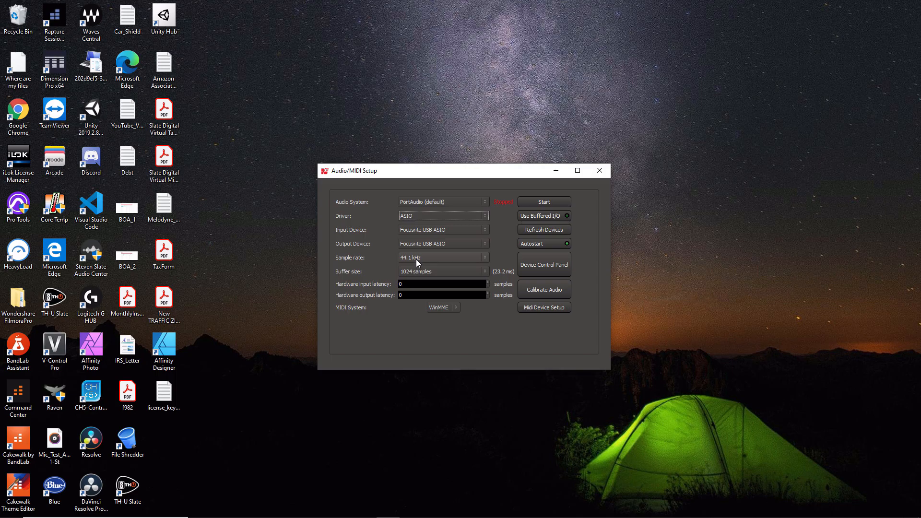
click(443, 257)
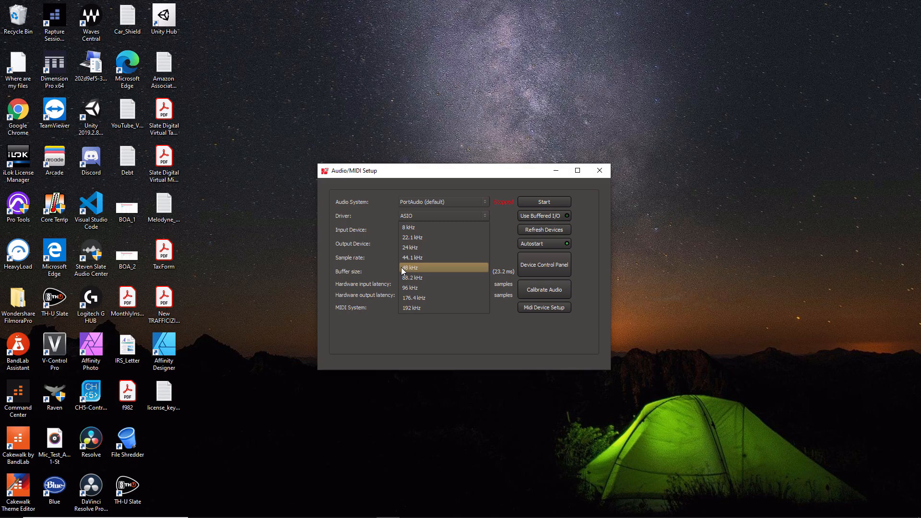
click(409, 268)
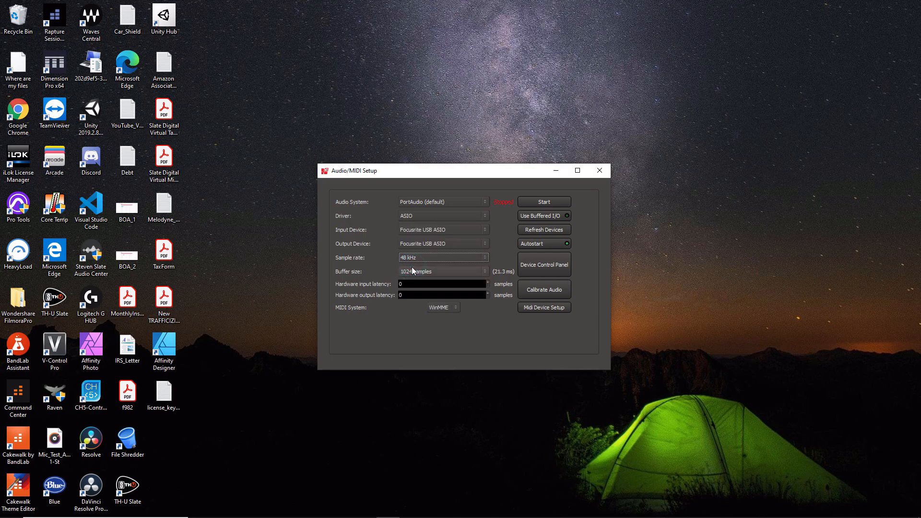
mouse_move(343, 288)
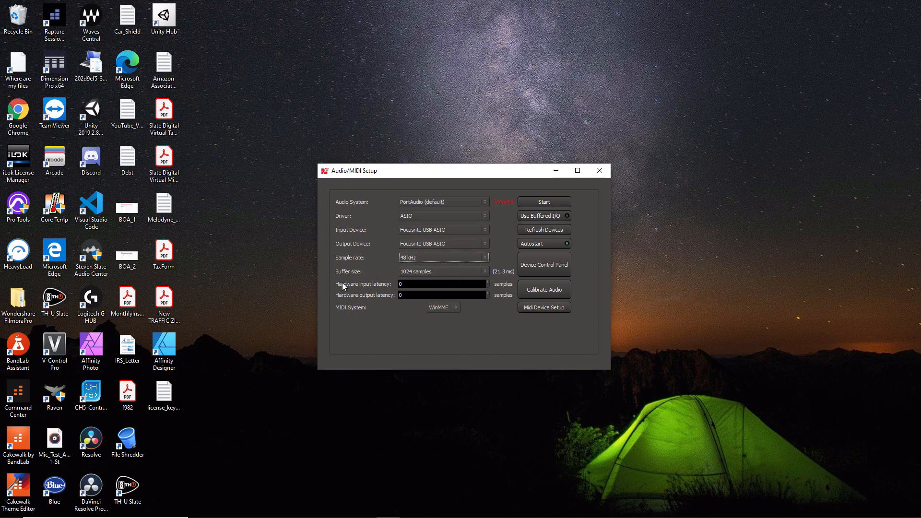
mouse_move(409, 278)
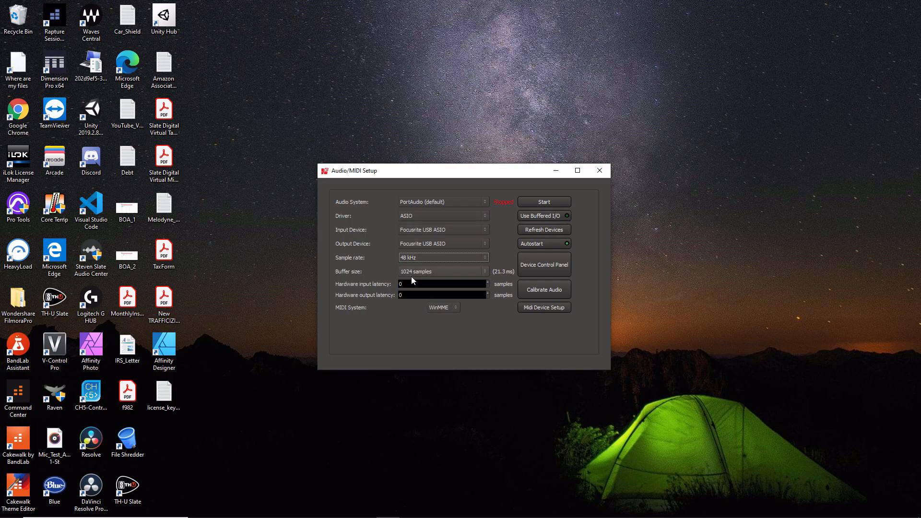
mouse_move(418, 274)
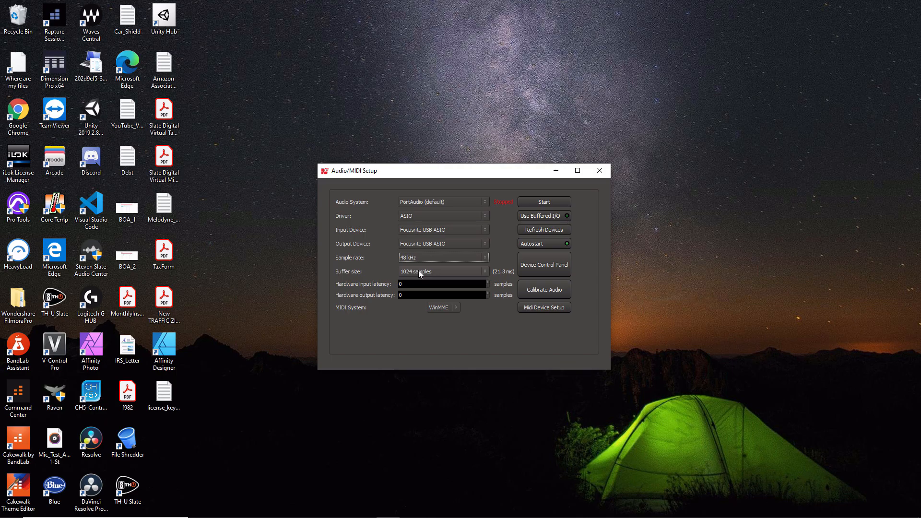
mouse_move(420, 278)
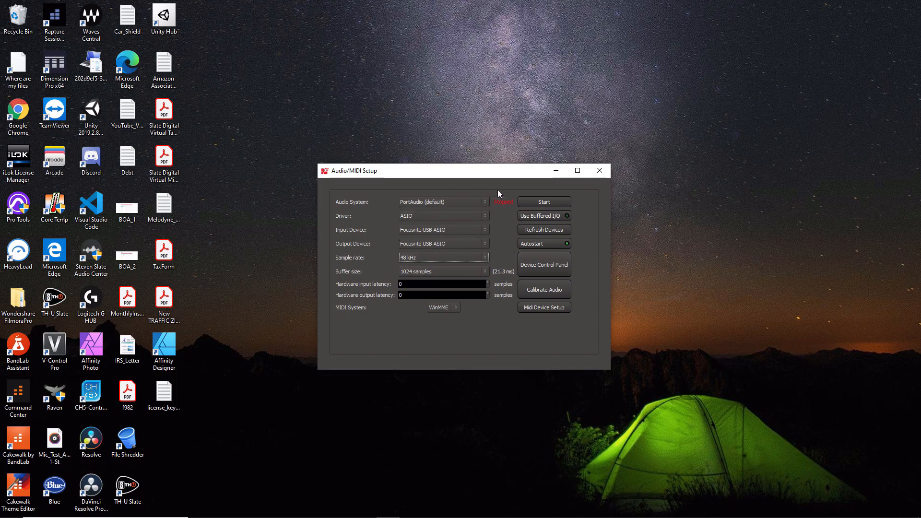
mouse_move(404, 269)
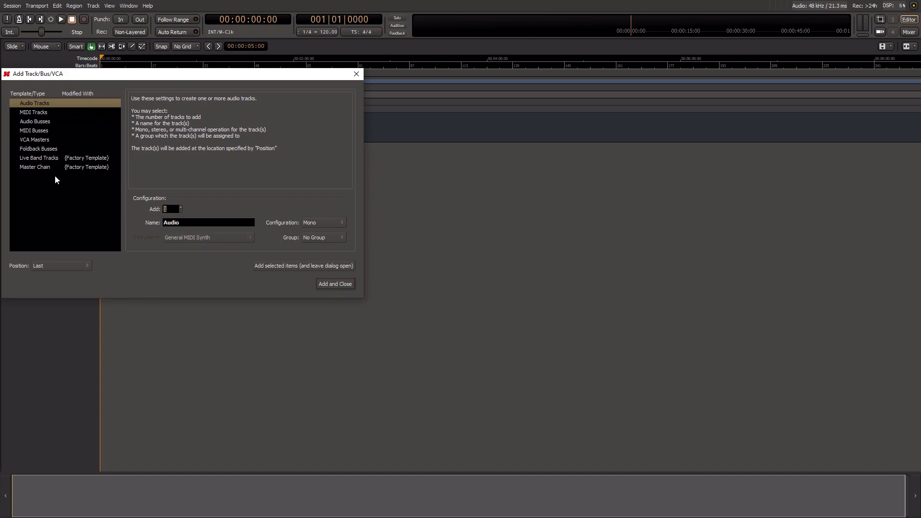
mouse_move(64, 193)
text( 1)
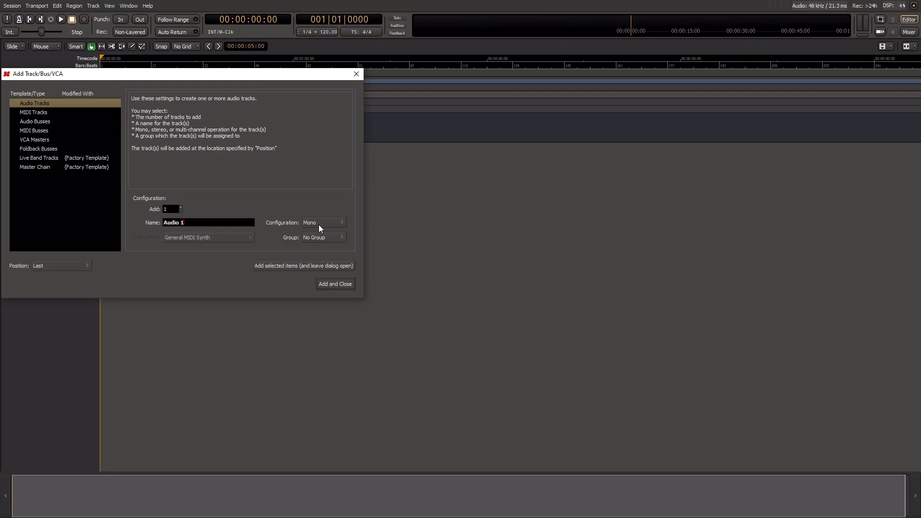
mouse_move(328, 244)
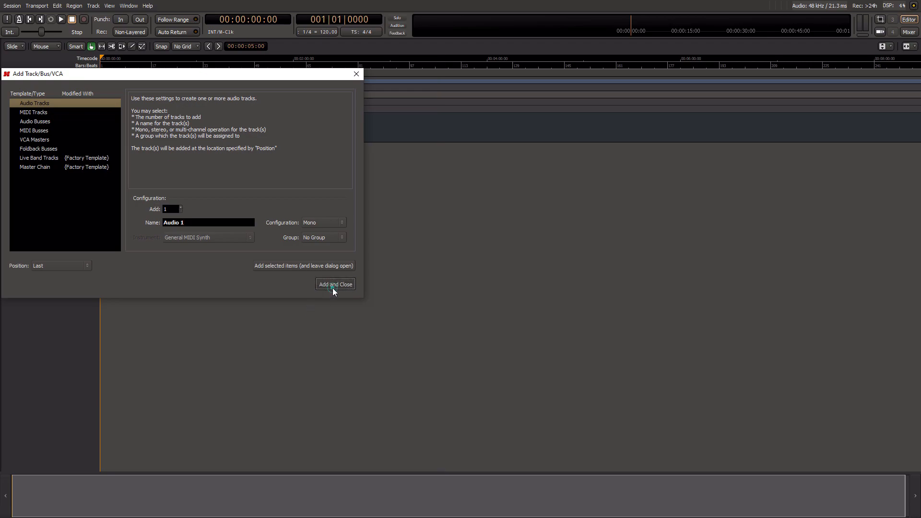
Step: Add an Audio 1 track, then a General MIDI Synth MIDI track via Add Track/Bus/VCA
click(335, 284)
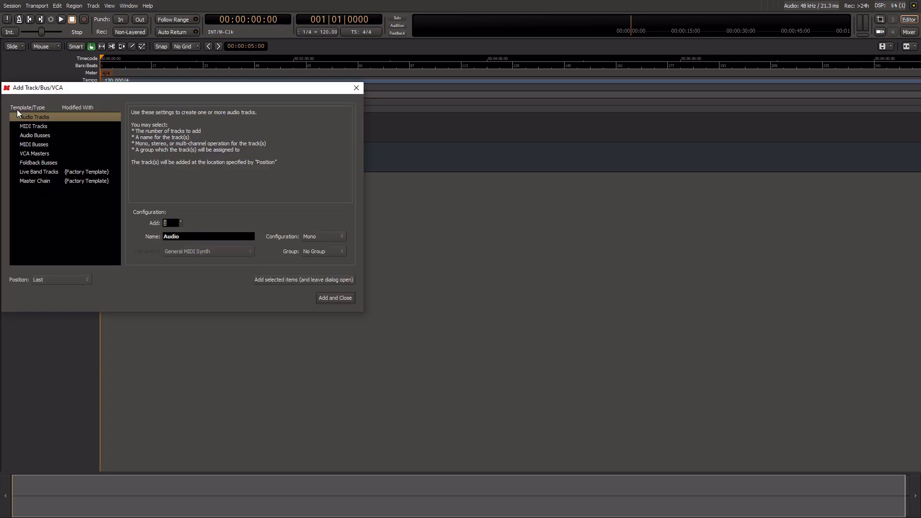
click(34, 125)
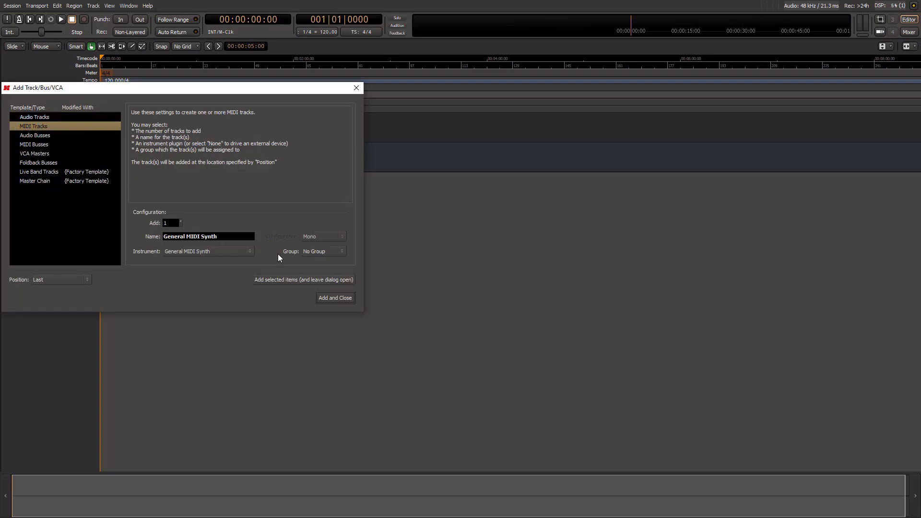
click(335, 297)
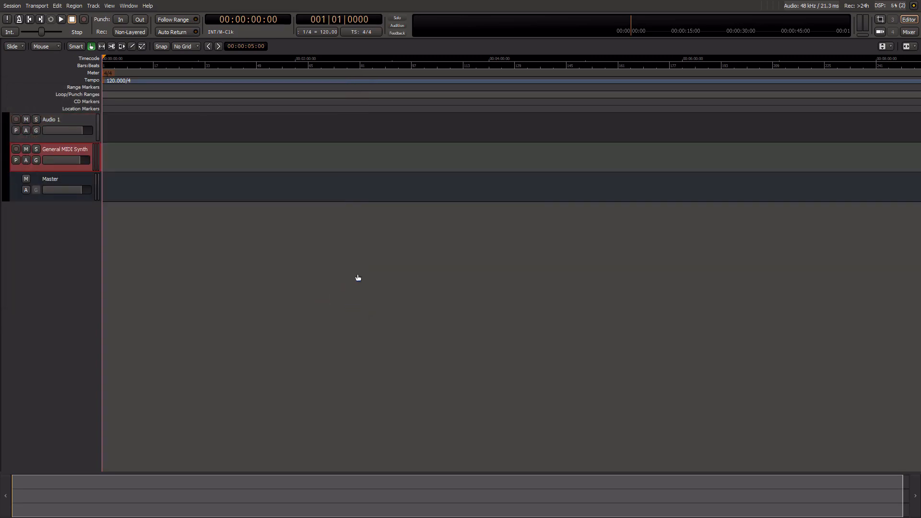
mouse_move(74, 152)
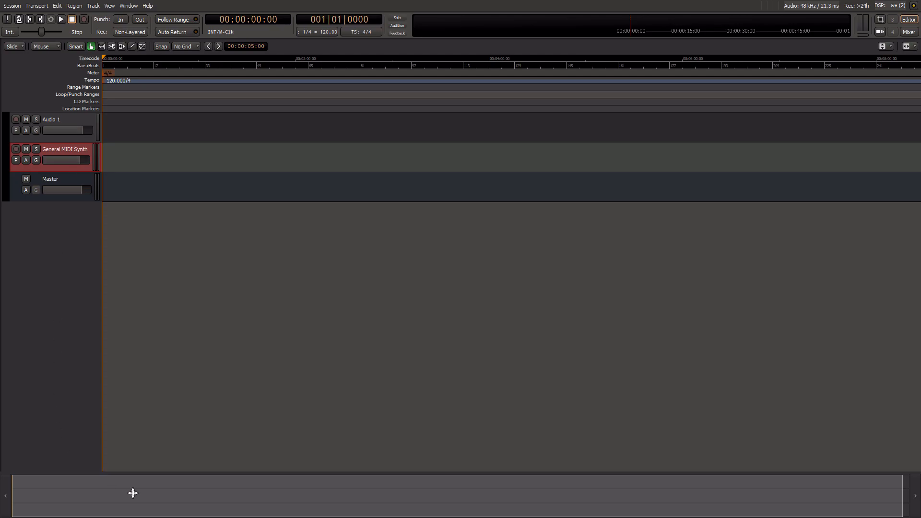
mouse_move(846, 496)
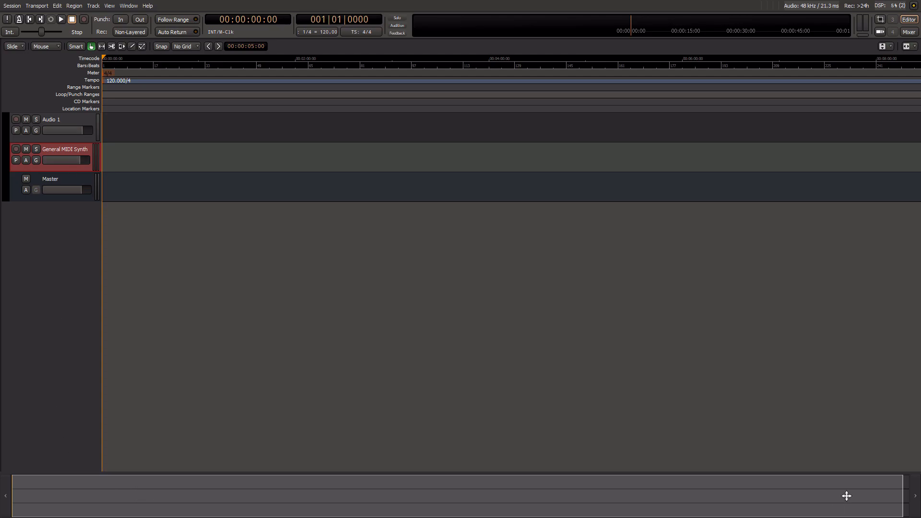
mouse_move(652, 490)
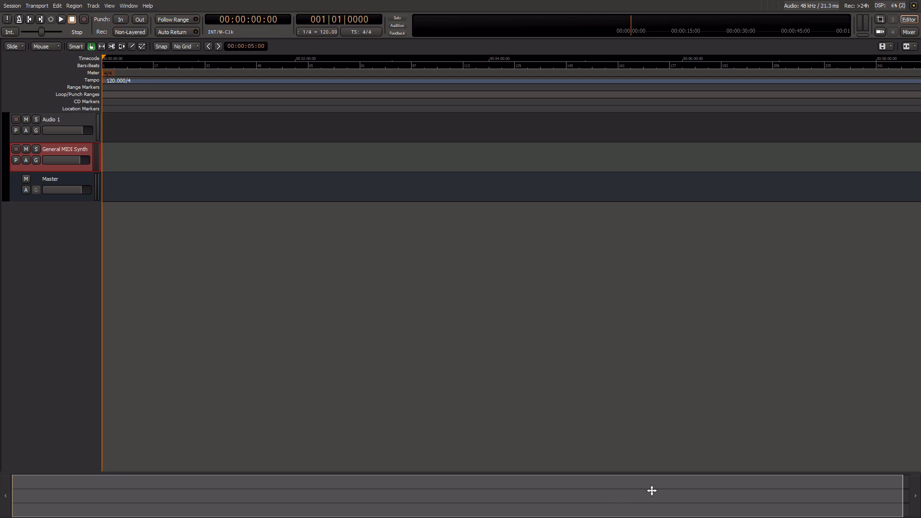
mouse_move(905, 495)
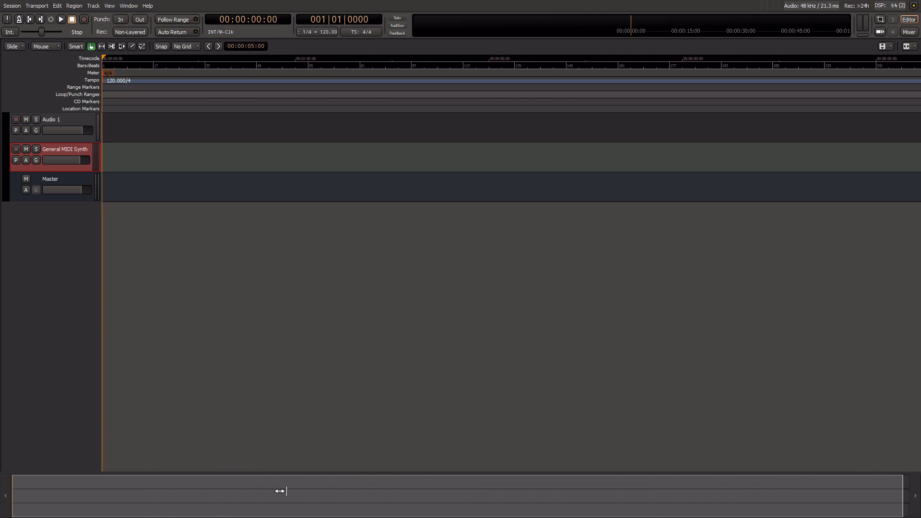
mouse_move(285, 489)
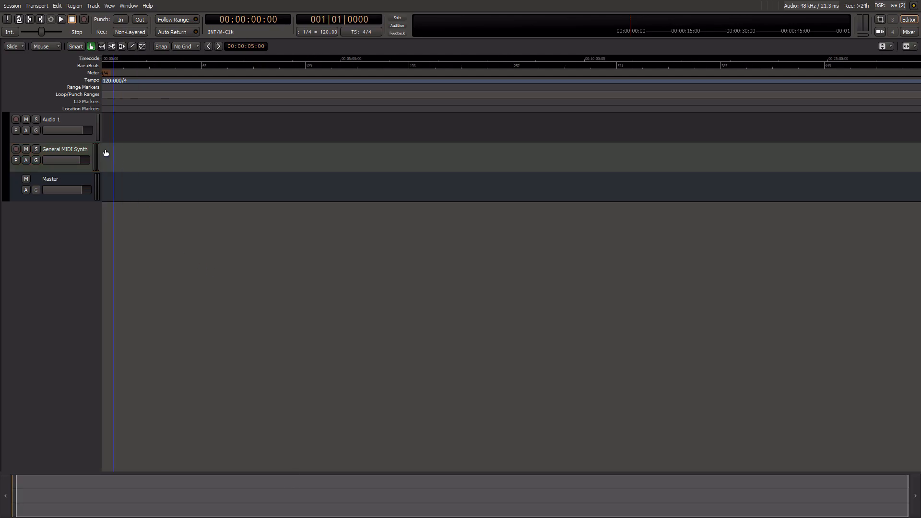
mouse_move(75, 46)
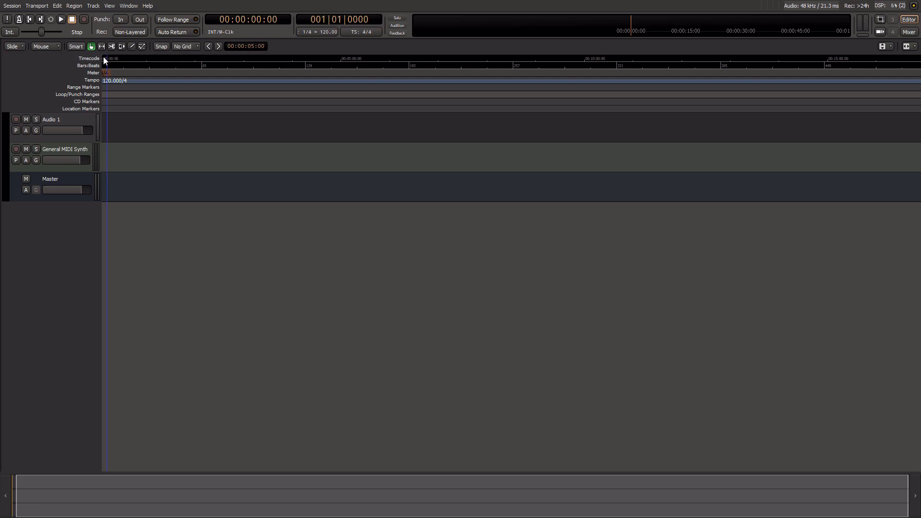
Step: Turn on Smart editing mode in the edit toolbar and bring up the mixer window
click(75, 46)
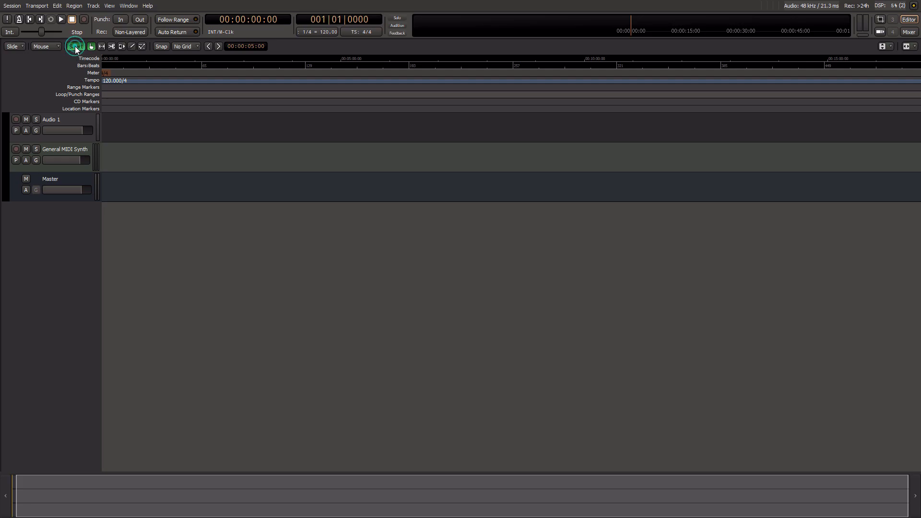
click(75, 46)
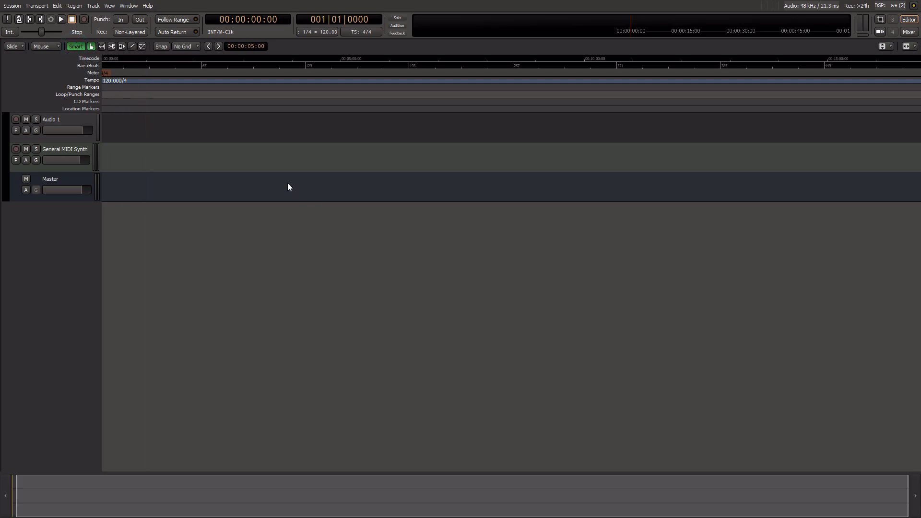
mouse_move(535, 308)
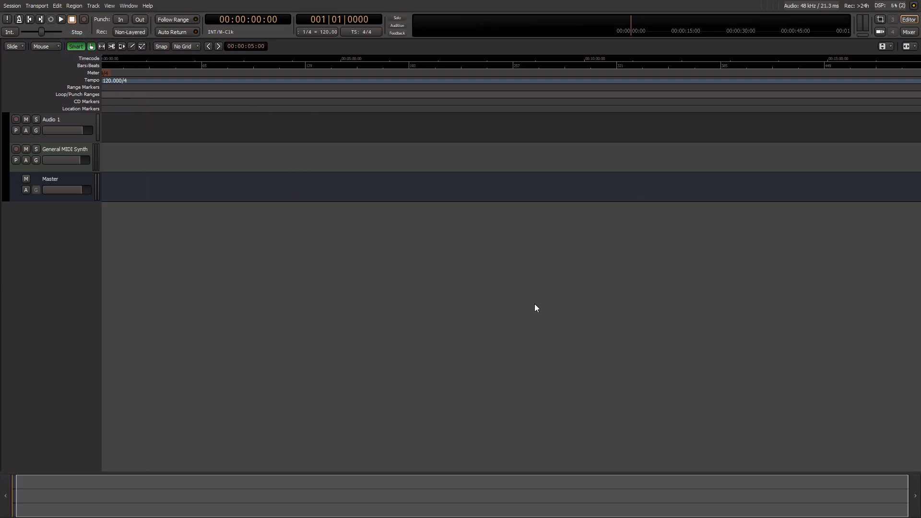
mouse_move(459, 286)
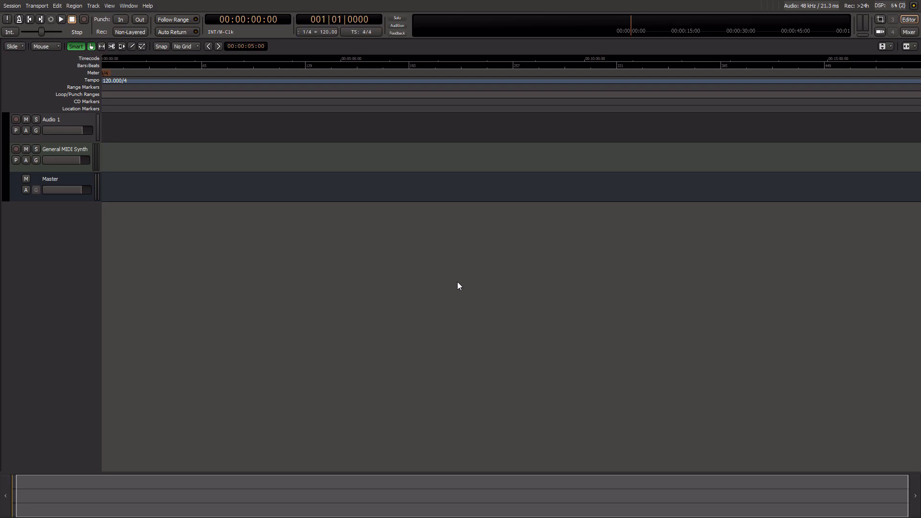
click(908, 32)
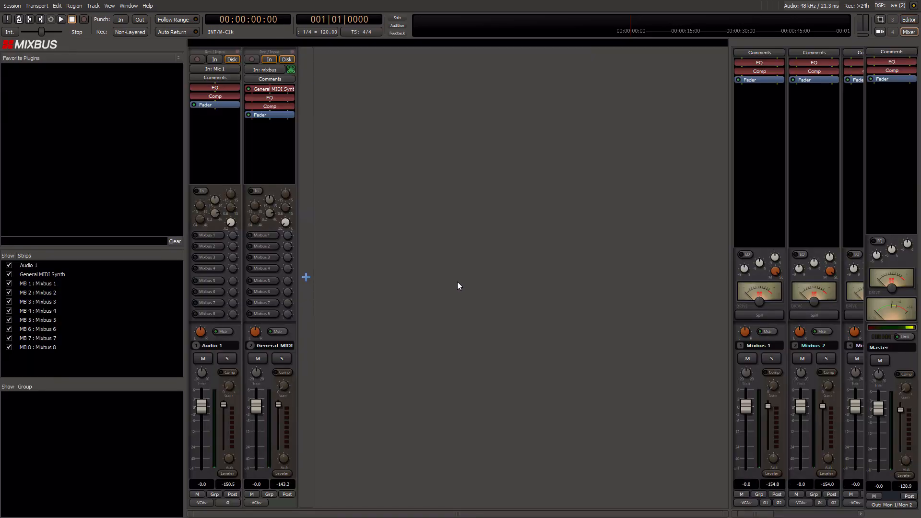
mouse_move(381, 258)
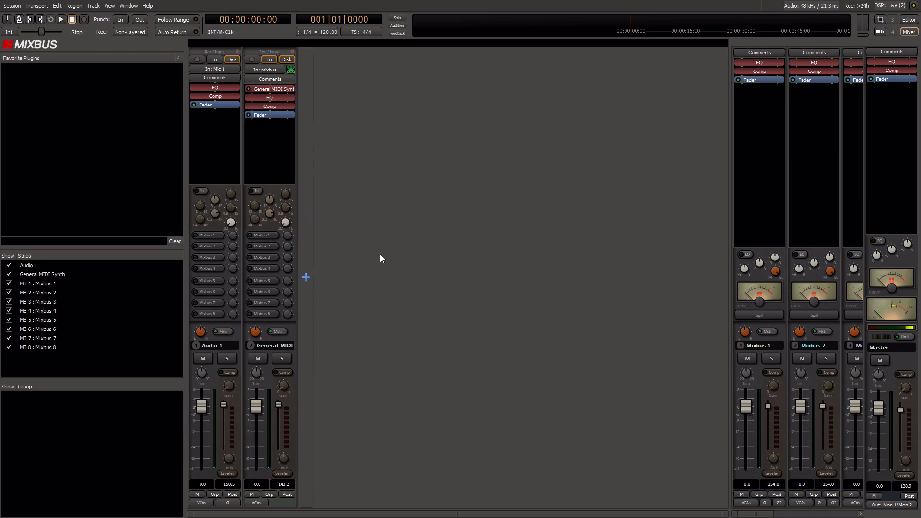
mouse_move(274, 347)
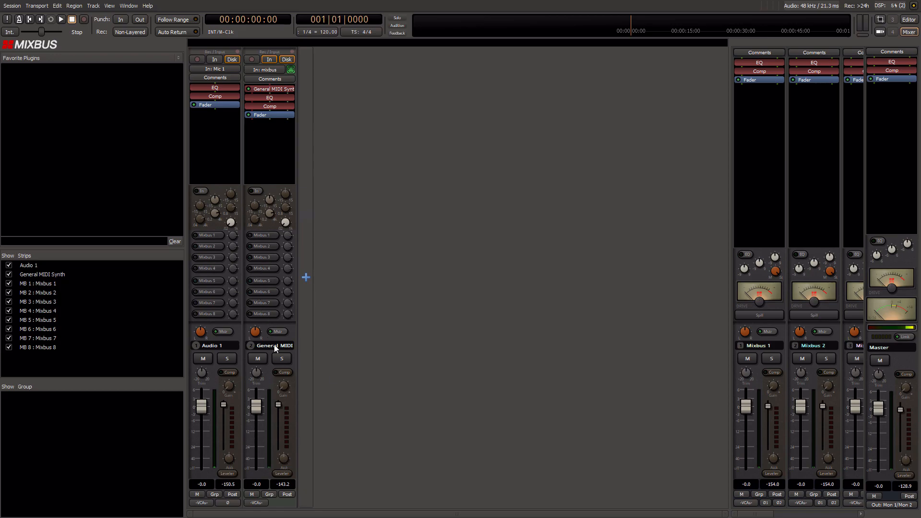
mouse_move(299, 171)
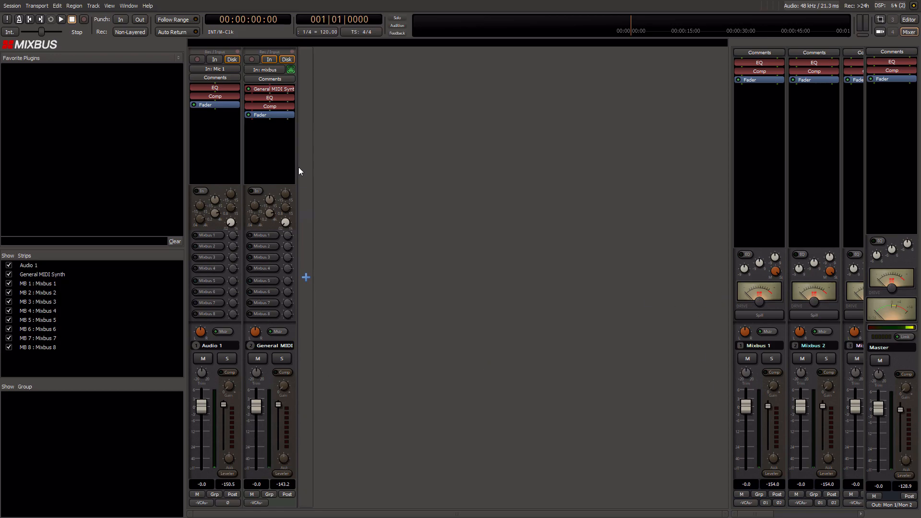
mouse_move(219, 222)
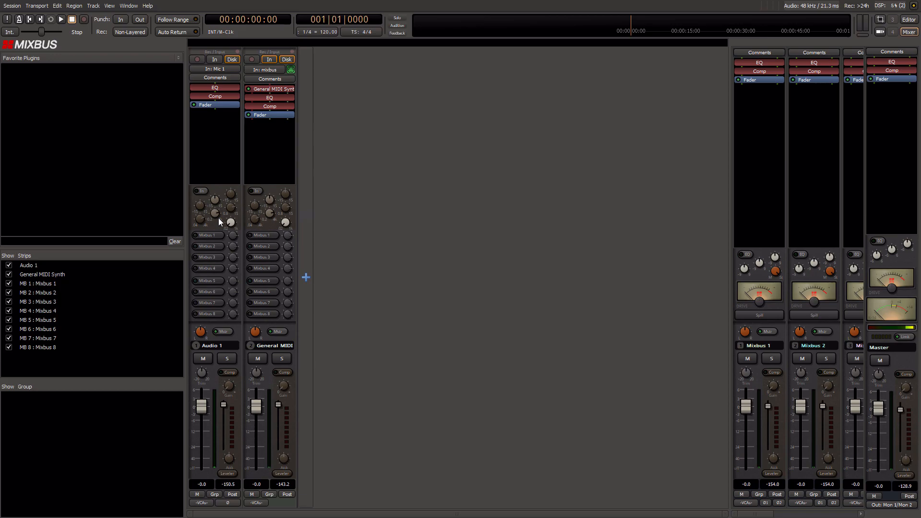